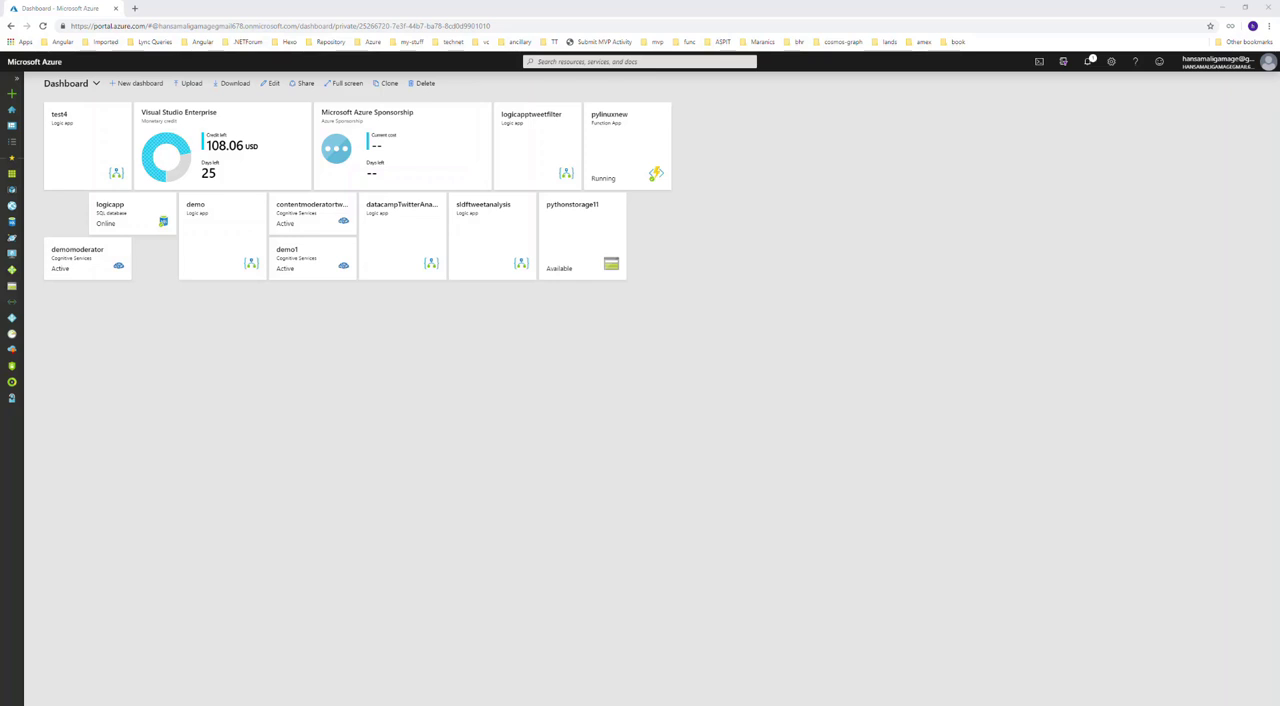
mouse_move(116, 208)
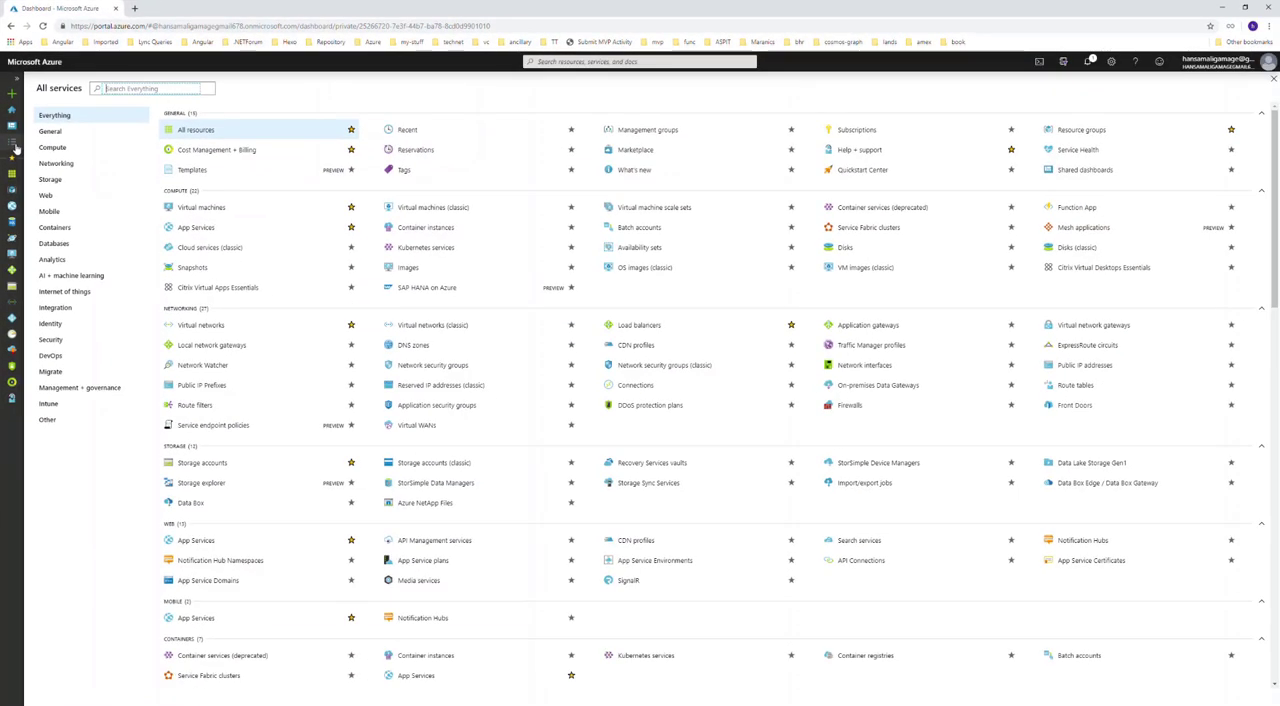
Search all services for 'storage' and bring up the Storage accounts list.
type("storage")
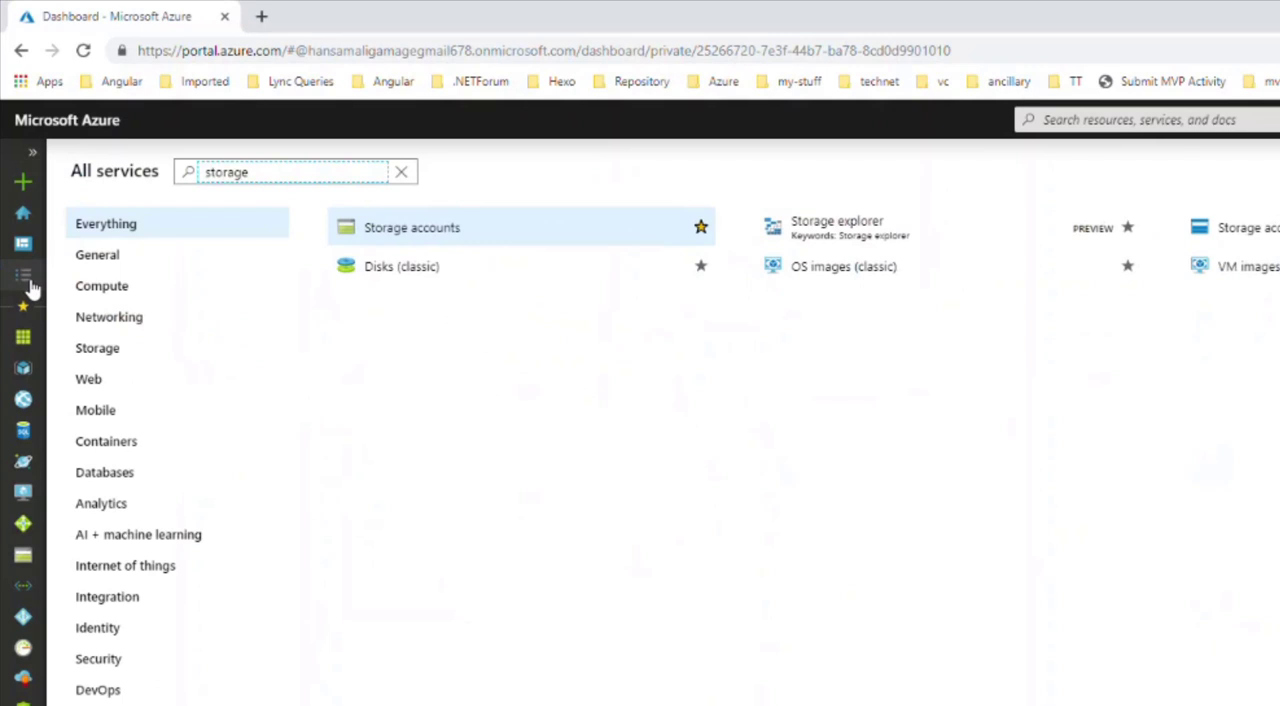
left_click(412, 228)
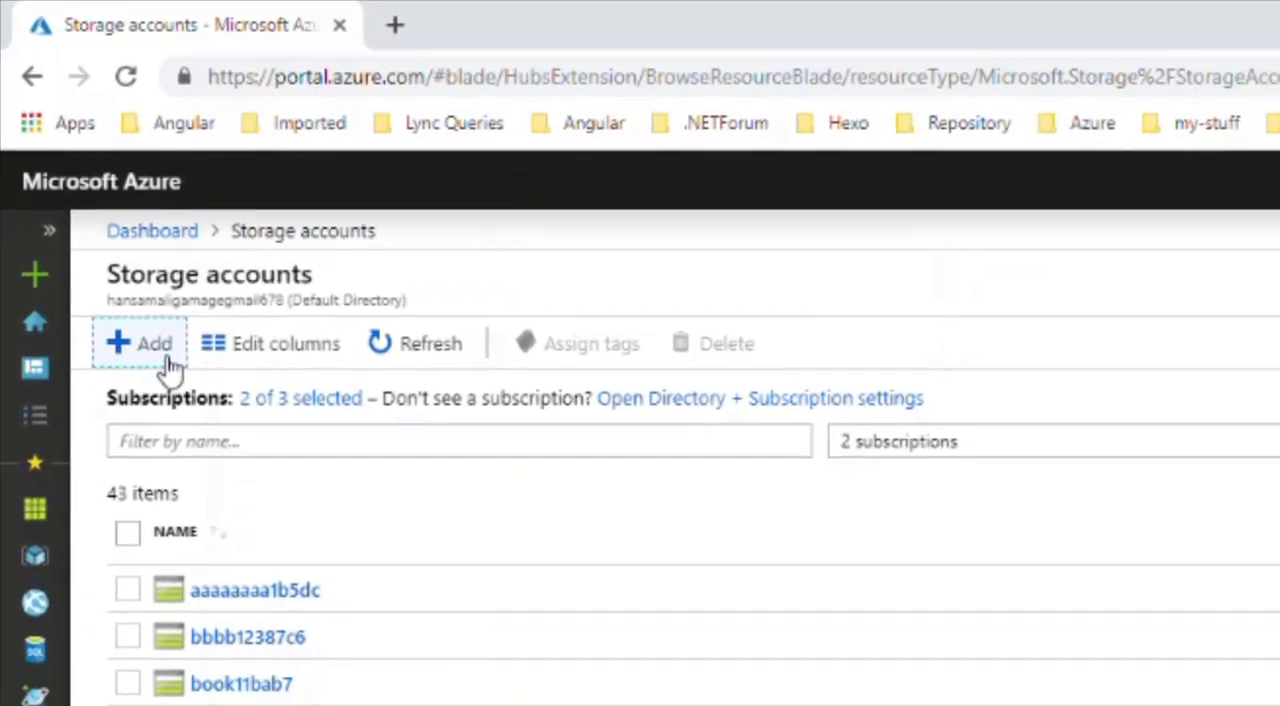
Start a new storage account named fndemo in a new resource group fndemo.
left_click(140, 344)
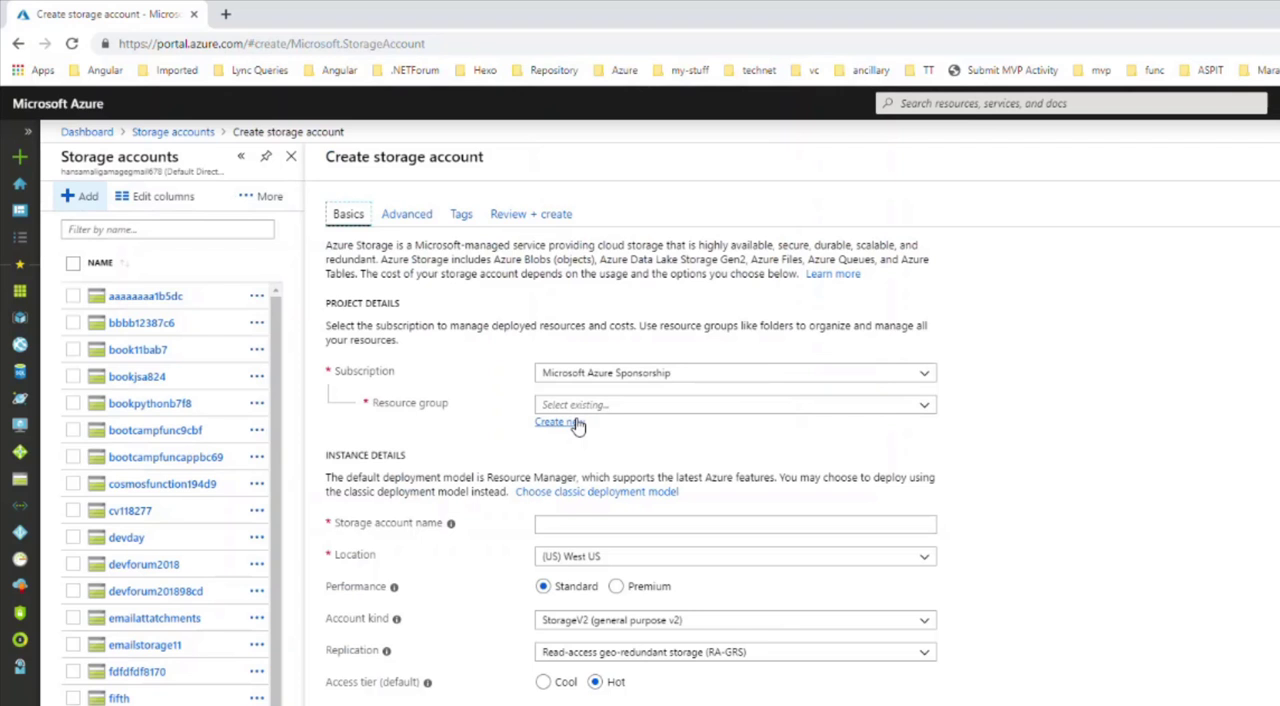
left_click(556, 420)
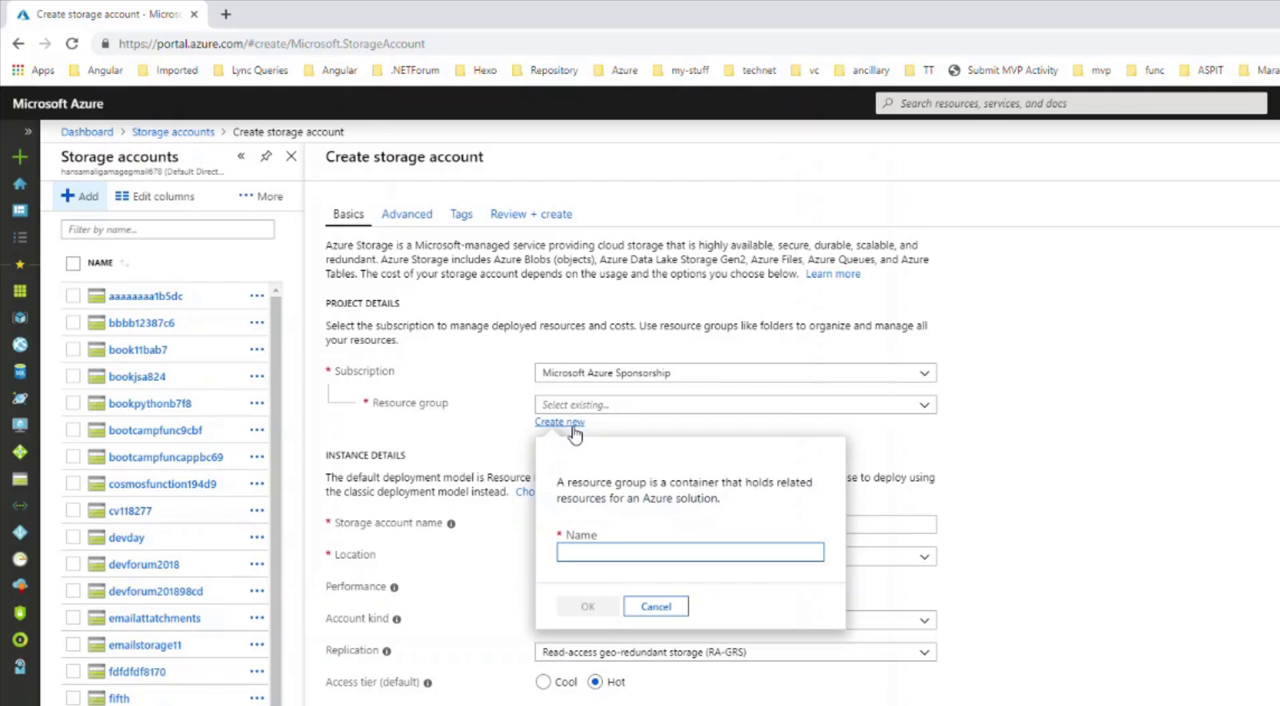
type("fndemo")
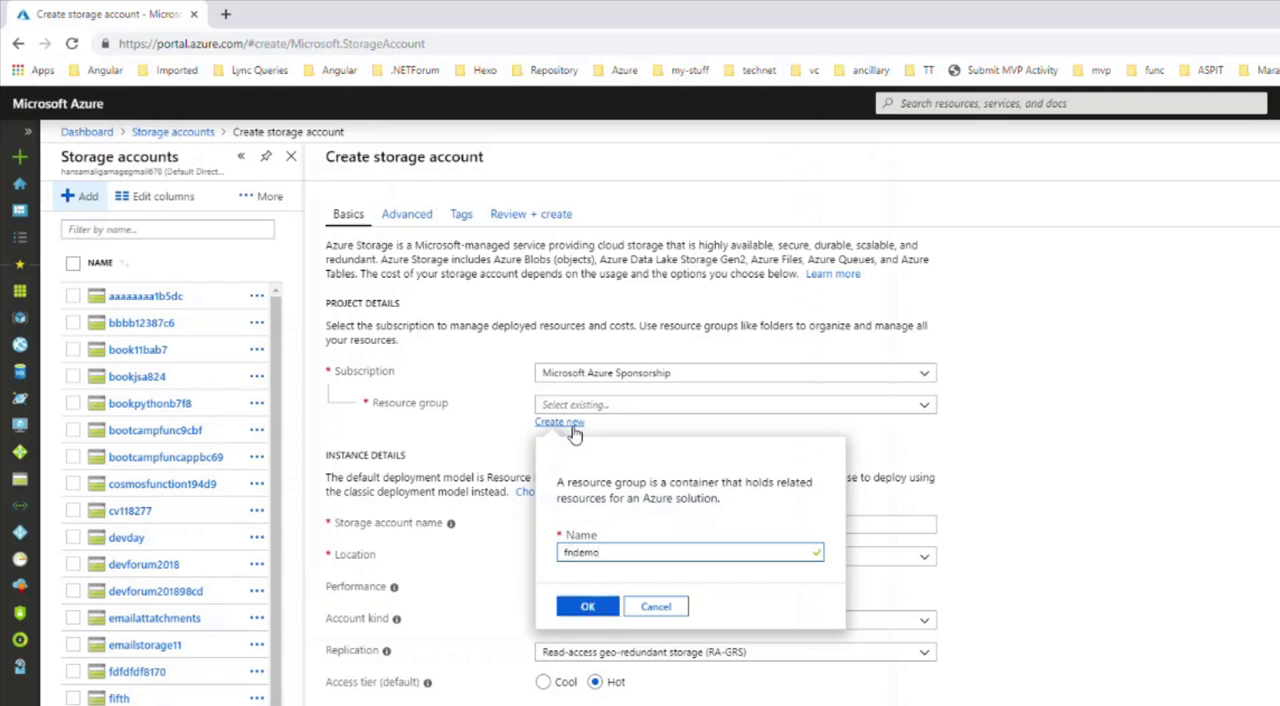
left_click(588, 606)
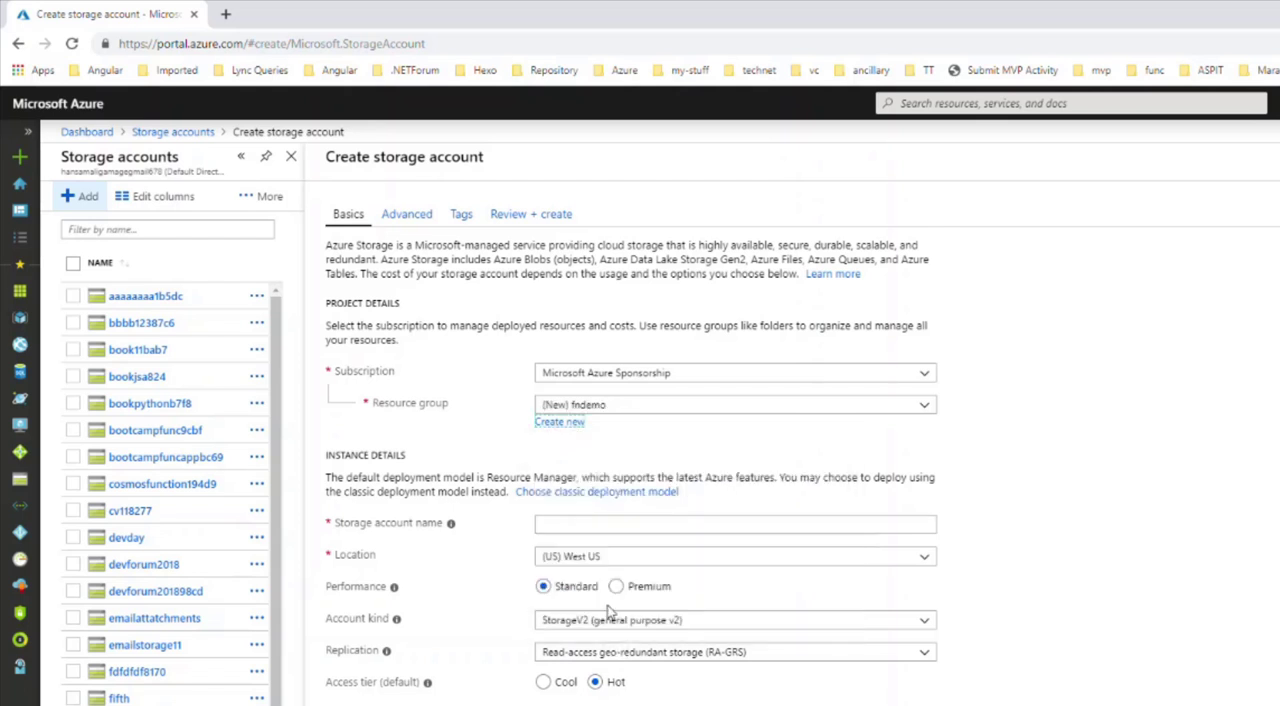
left_click(736, 524)
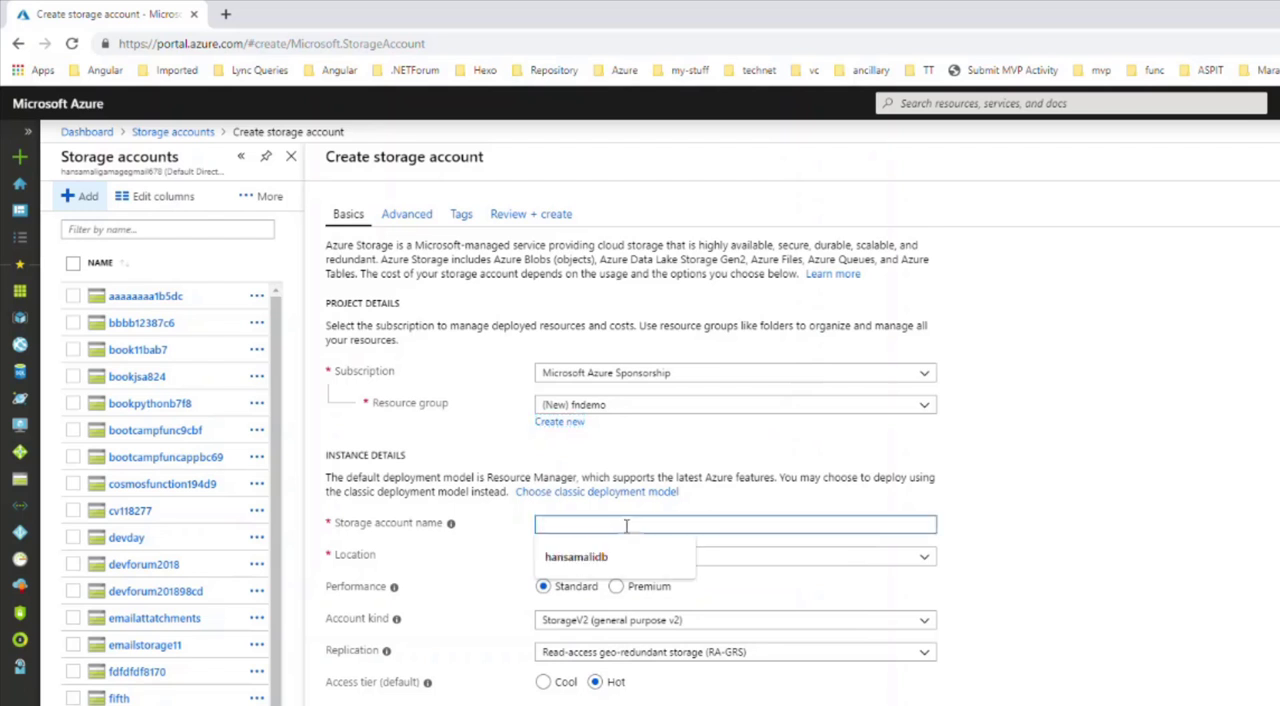
type("fndemo")
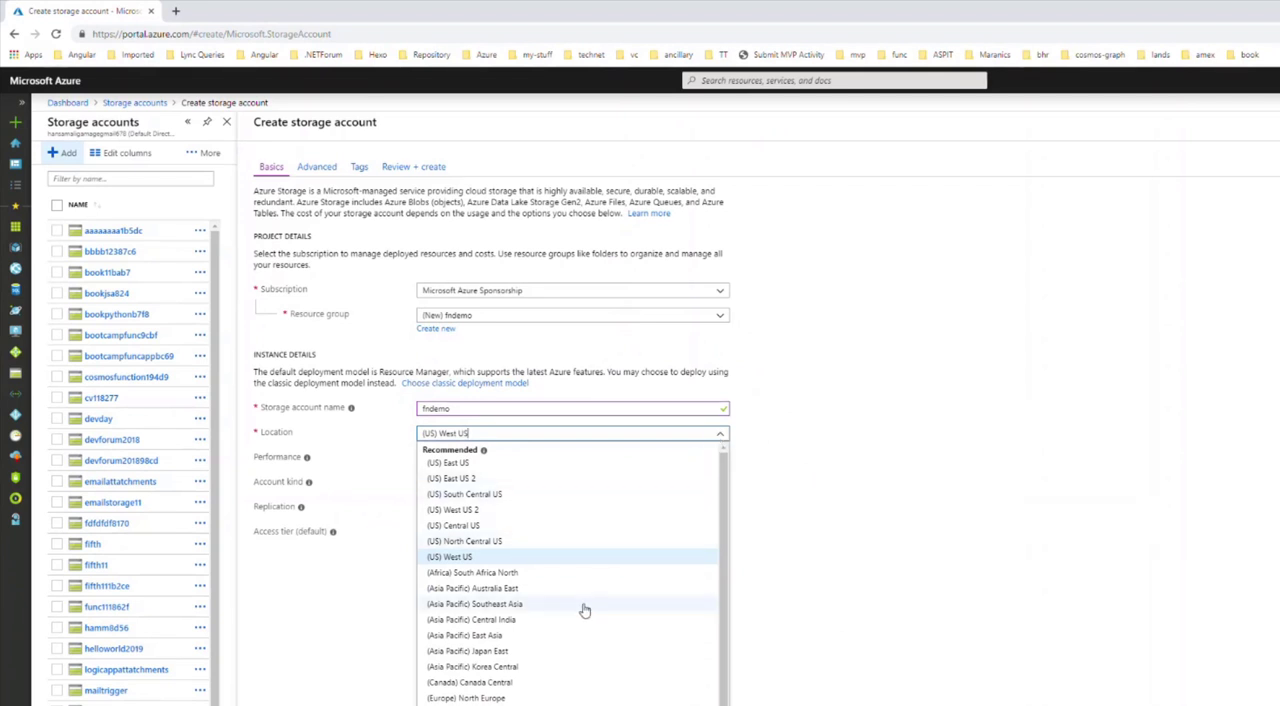
mouse_move(520, 612)
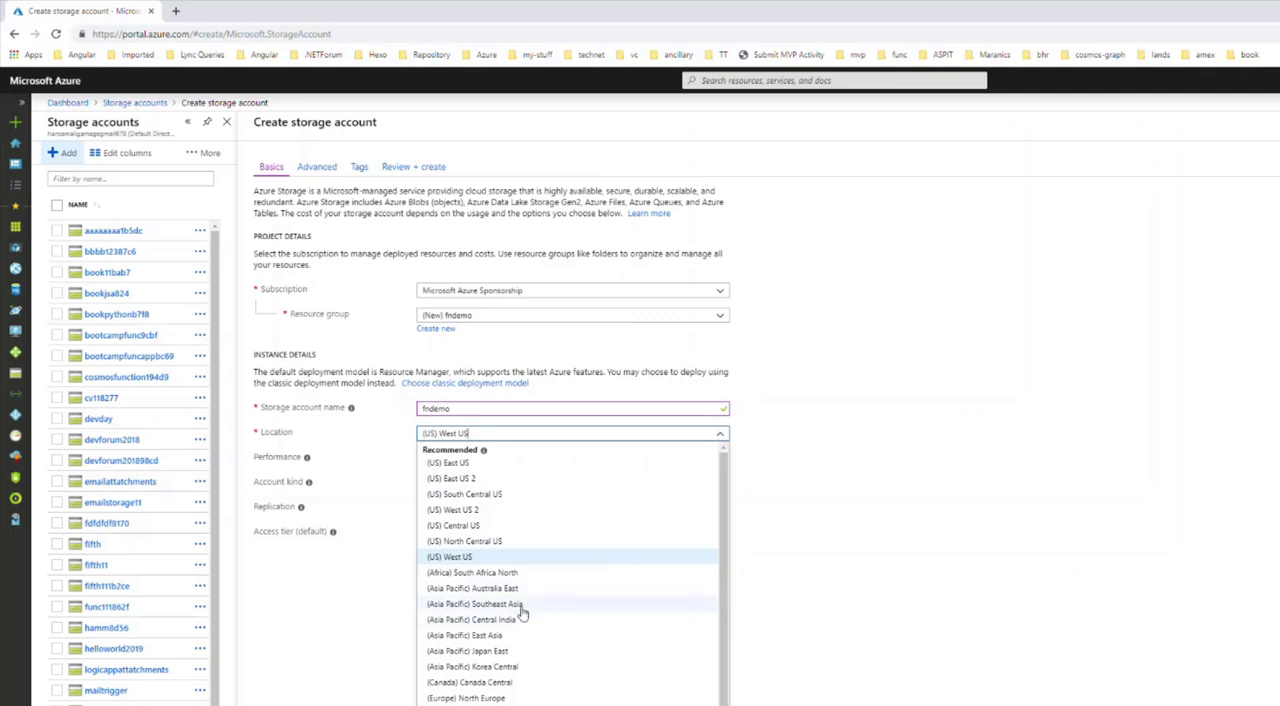
Set location Southeast Asia, keep StorageV2 with RA-GRS replication, and choose Cool access tier.
left_click(472, 604)
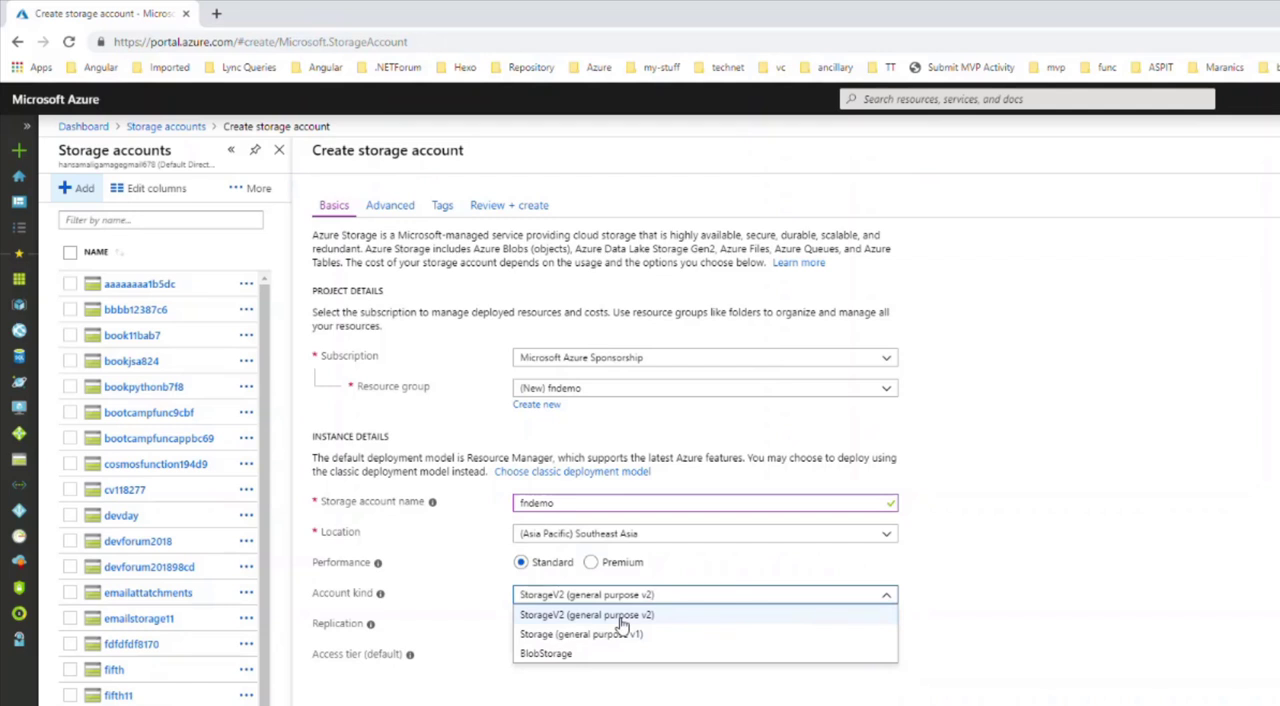
left_click(588, 594)
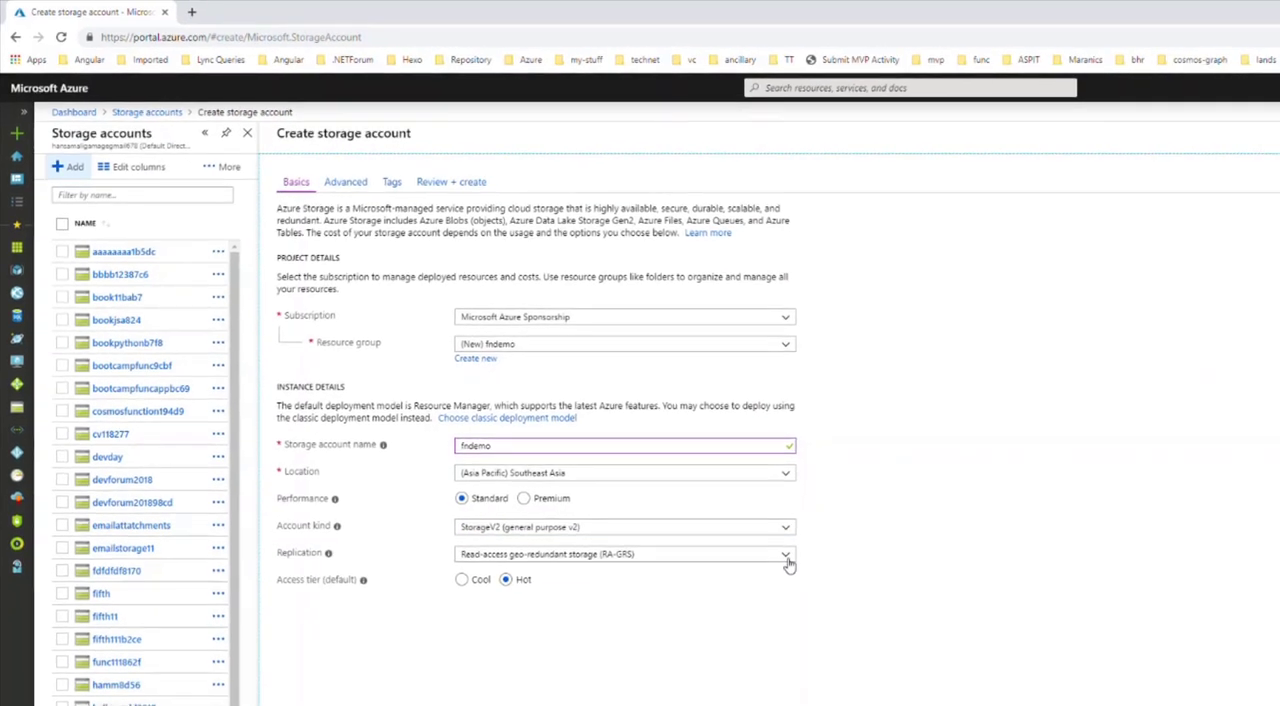
left_click(786, 554)
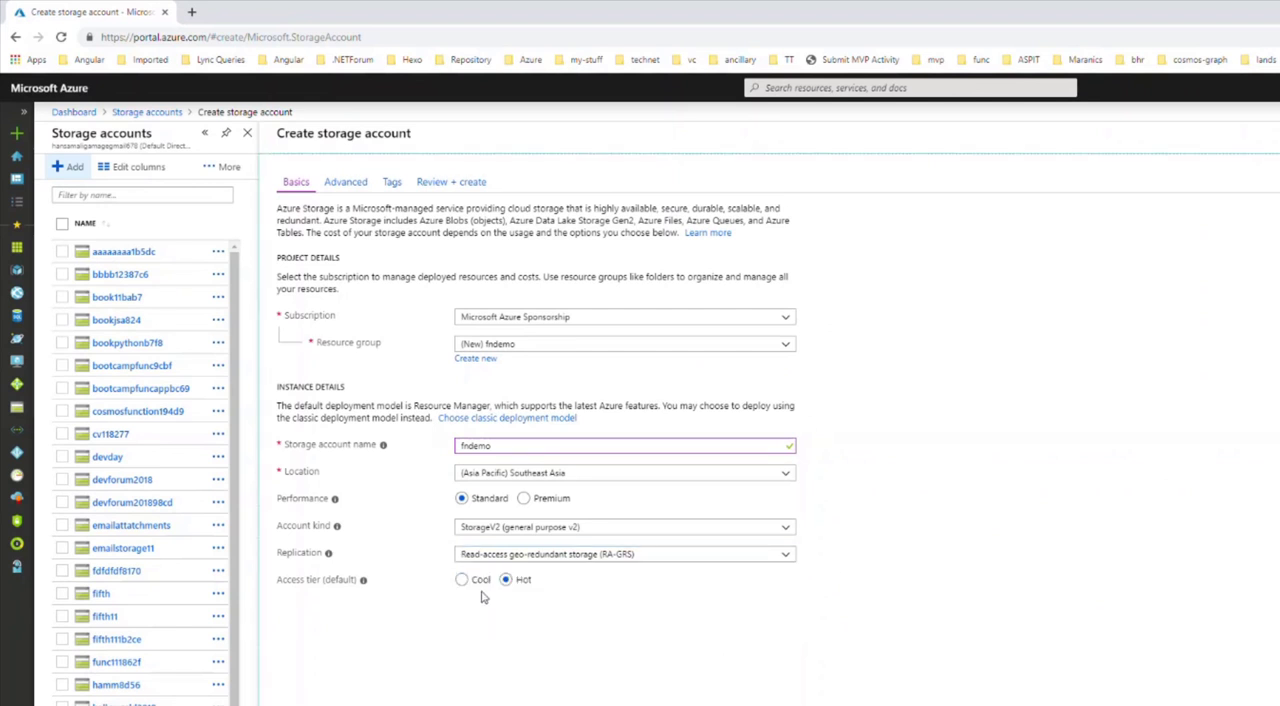
left_click(460, 580)
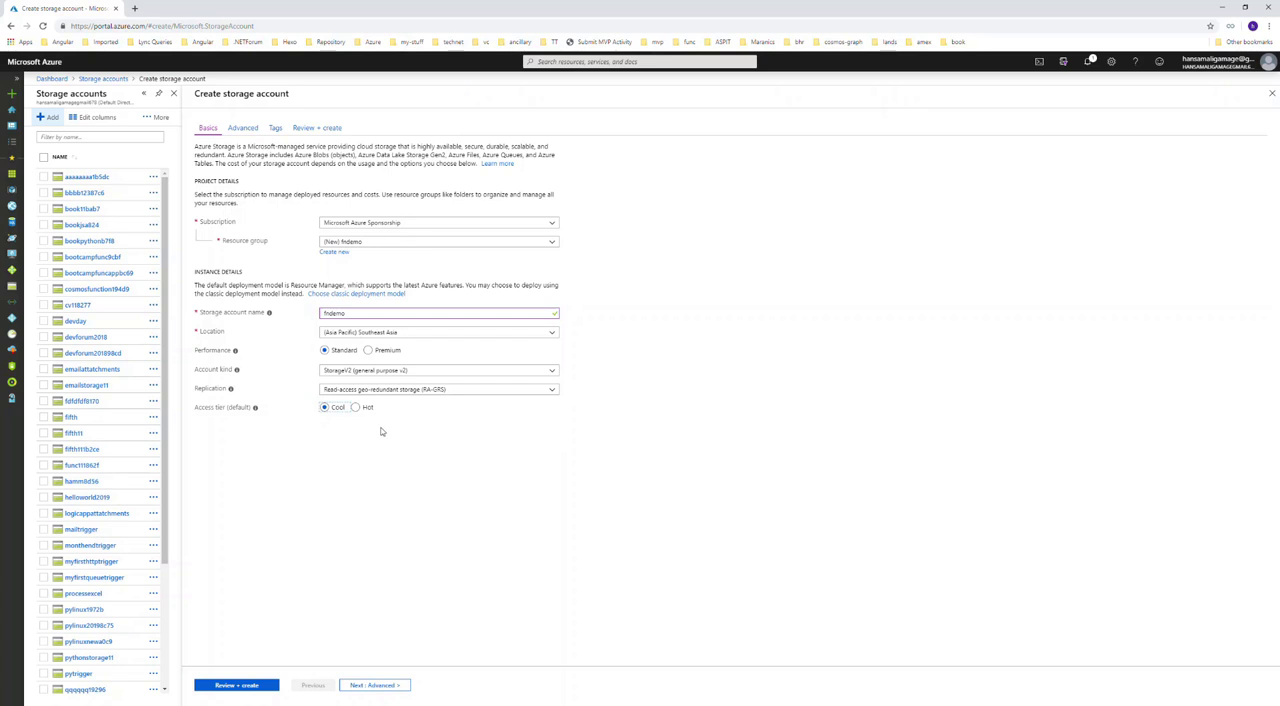
mouse_move(356, 412)
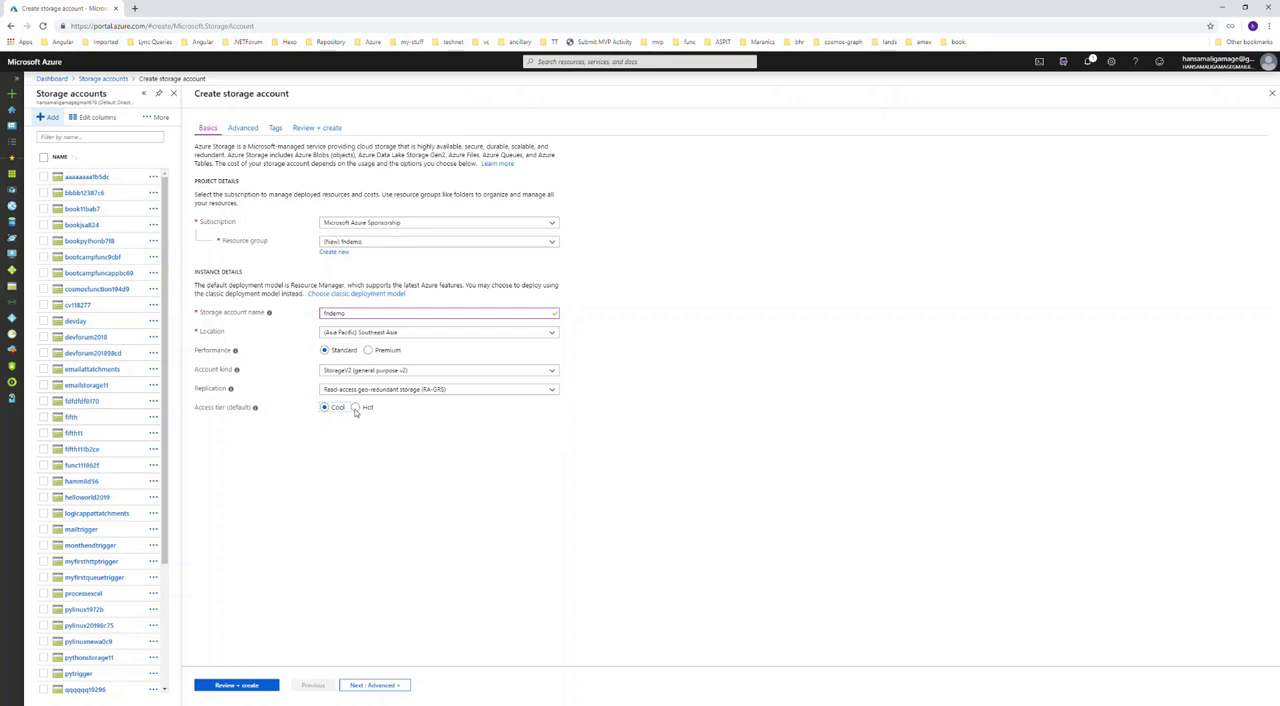
mouse_move(316, 588)
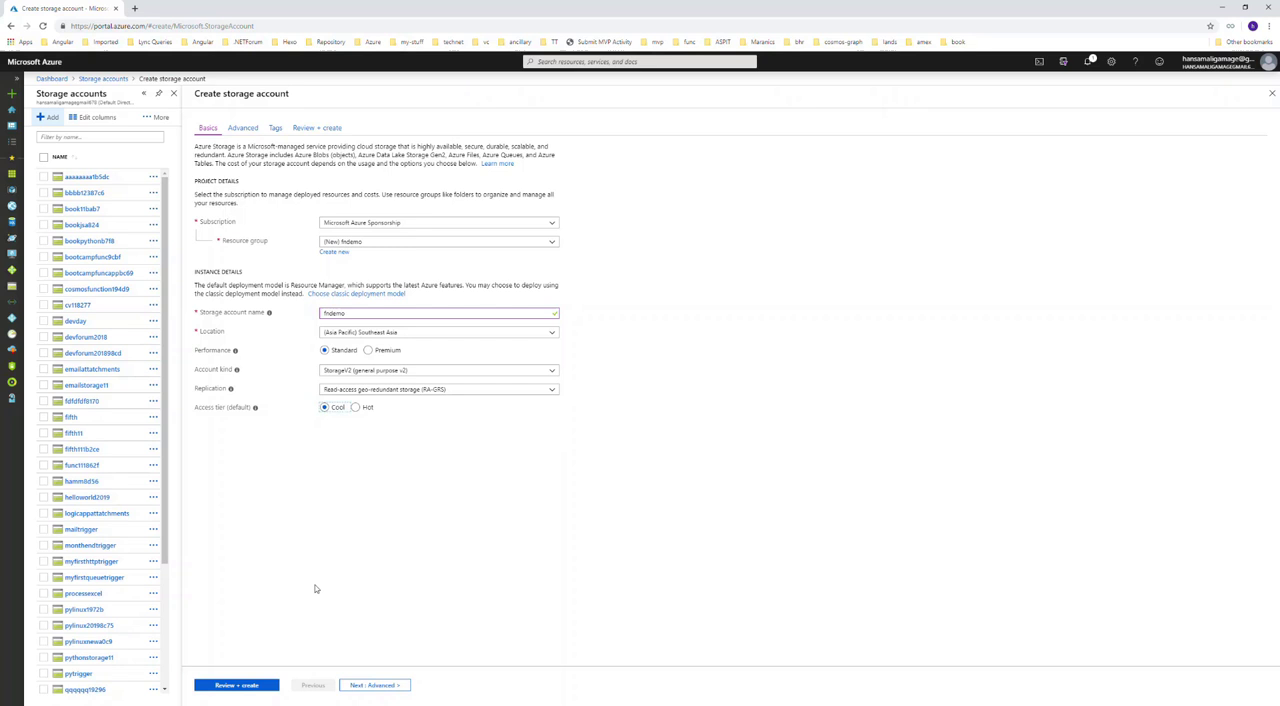
Review and create the fndemo storage account and let the deployment complete.
left_click(236, 684)
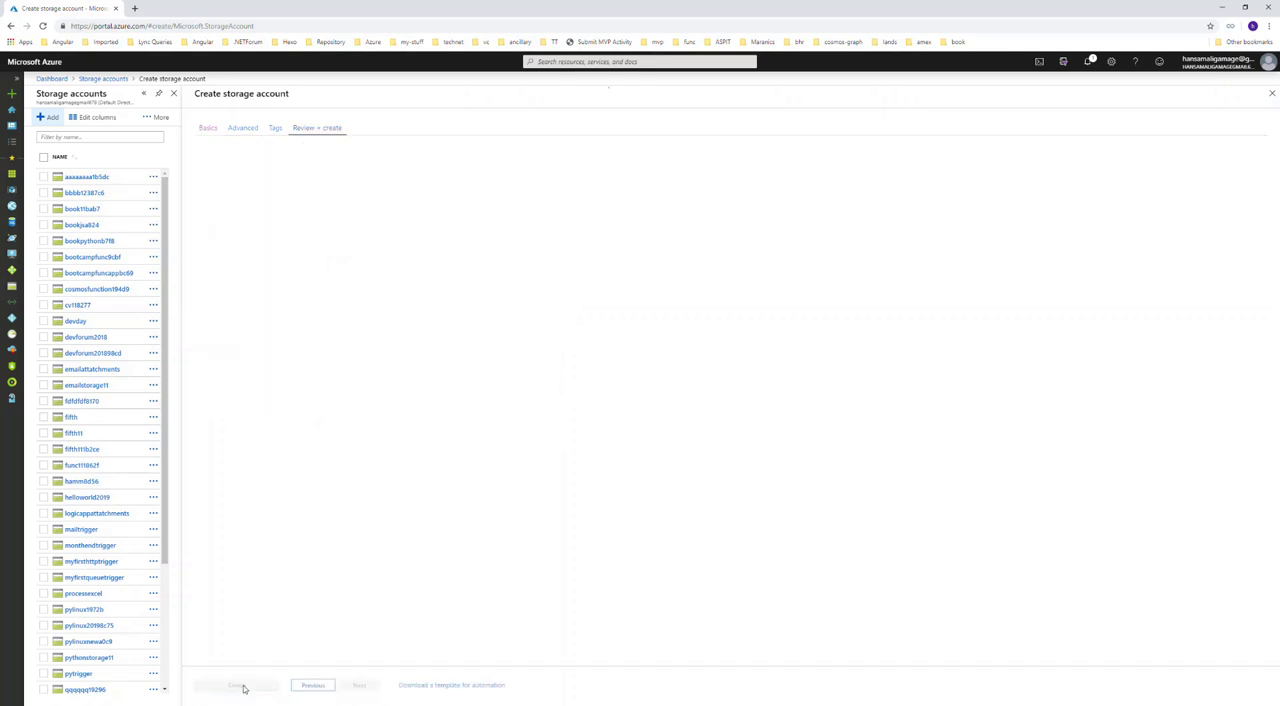
left_click(316, 128)
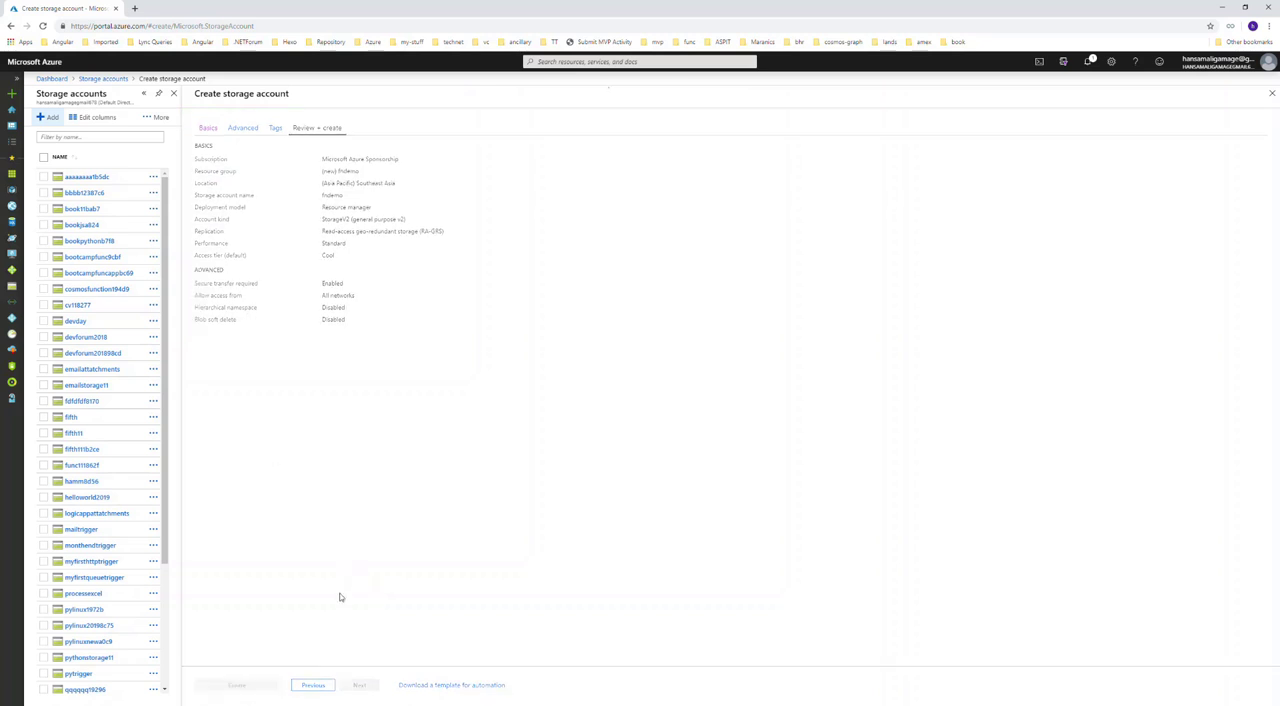
left_click(236, 684)
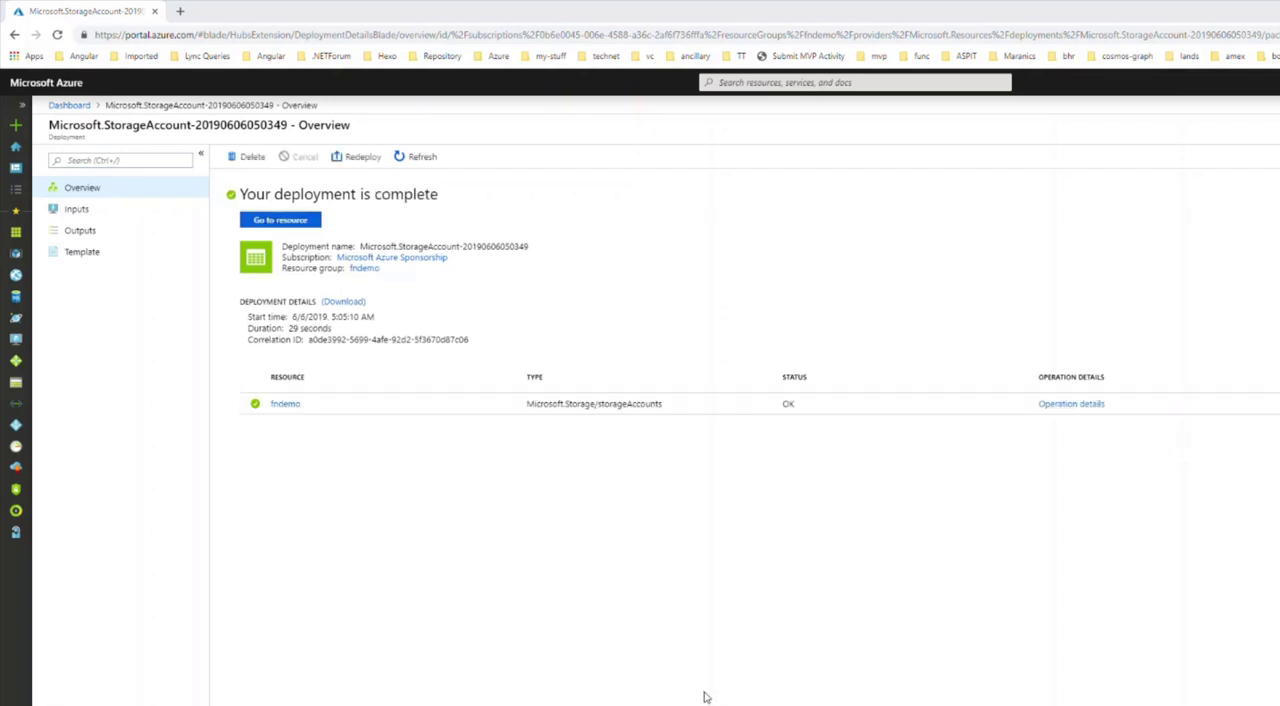
mouse_move(420, 300)
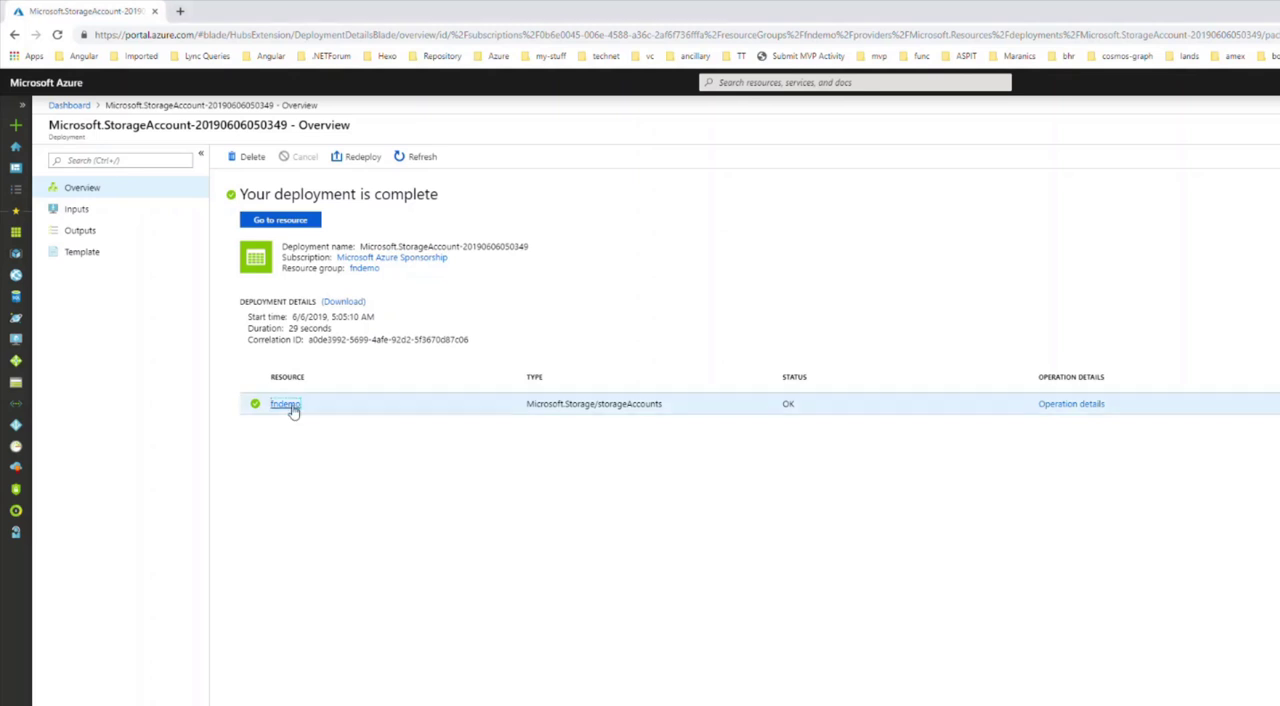
Go to the deployed fndemo storage account and its Queues service.
left_click(284, 404)
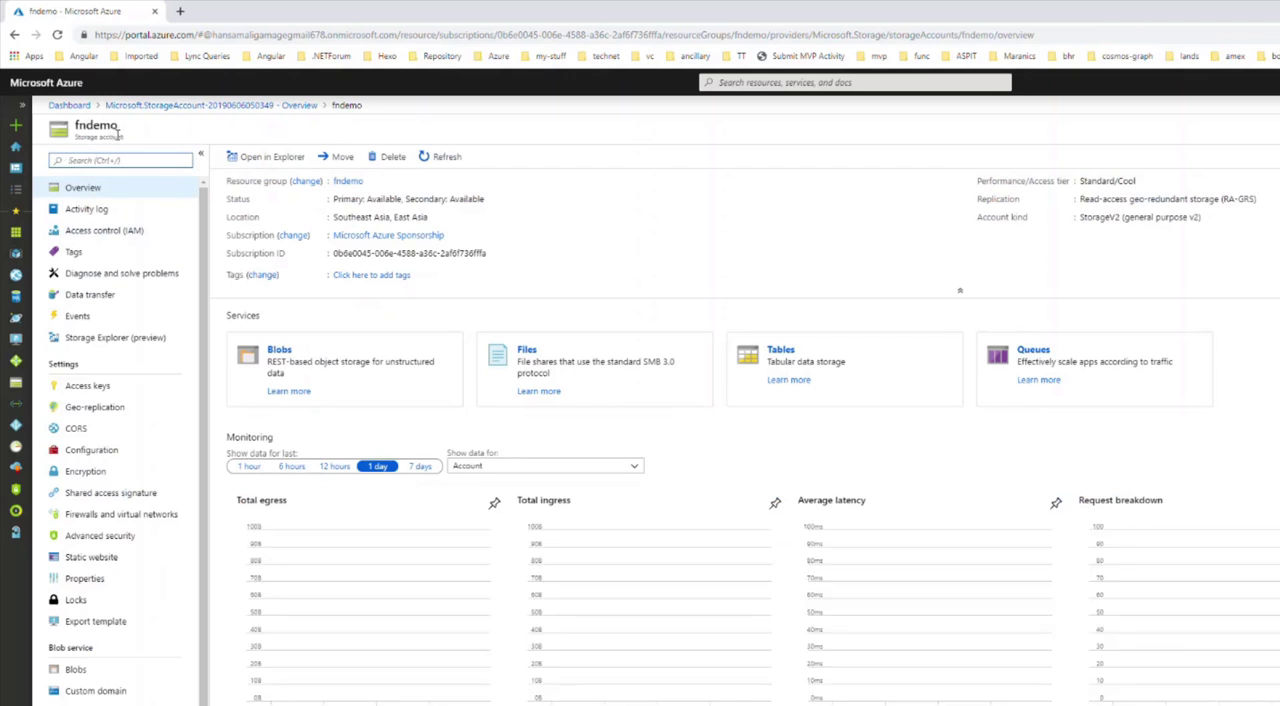
mouse_move(324, 284)
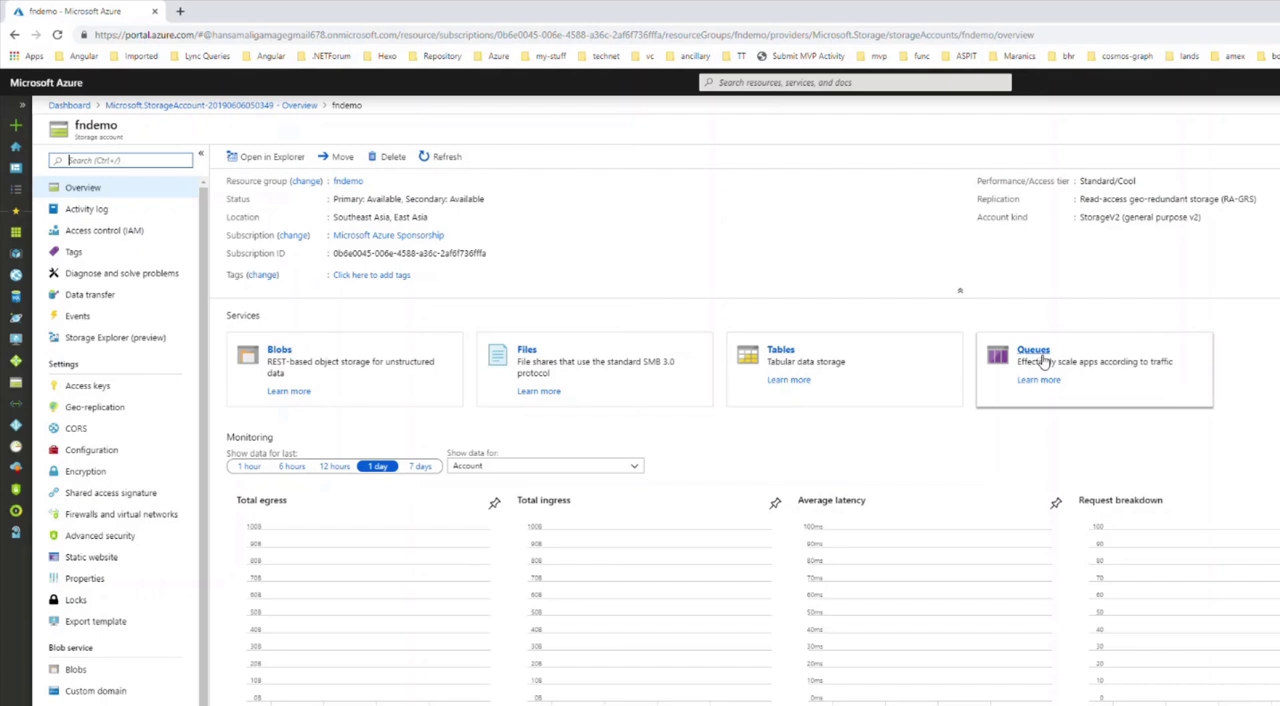
left_click(1032, 350)
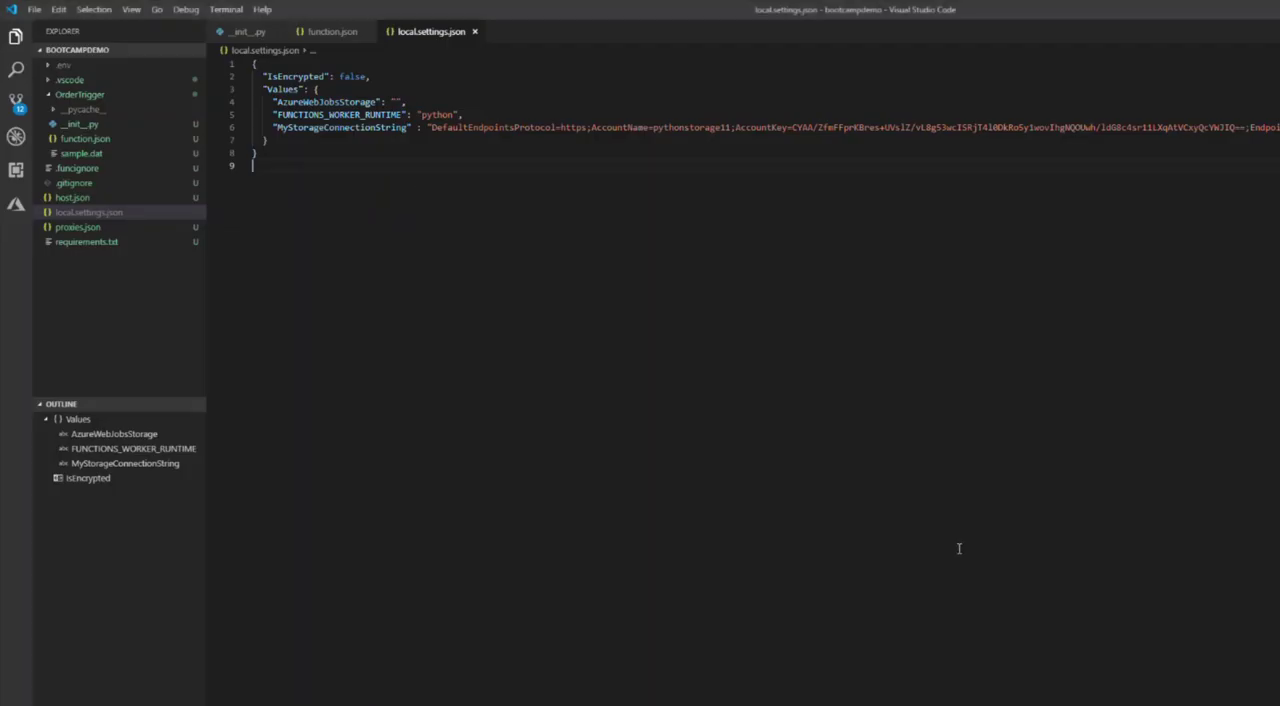
View the function's __init__.py, then return to the empty fndemo Queues page.
left_click(248, 32)
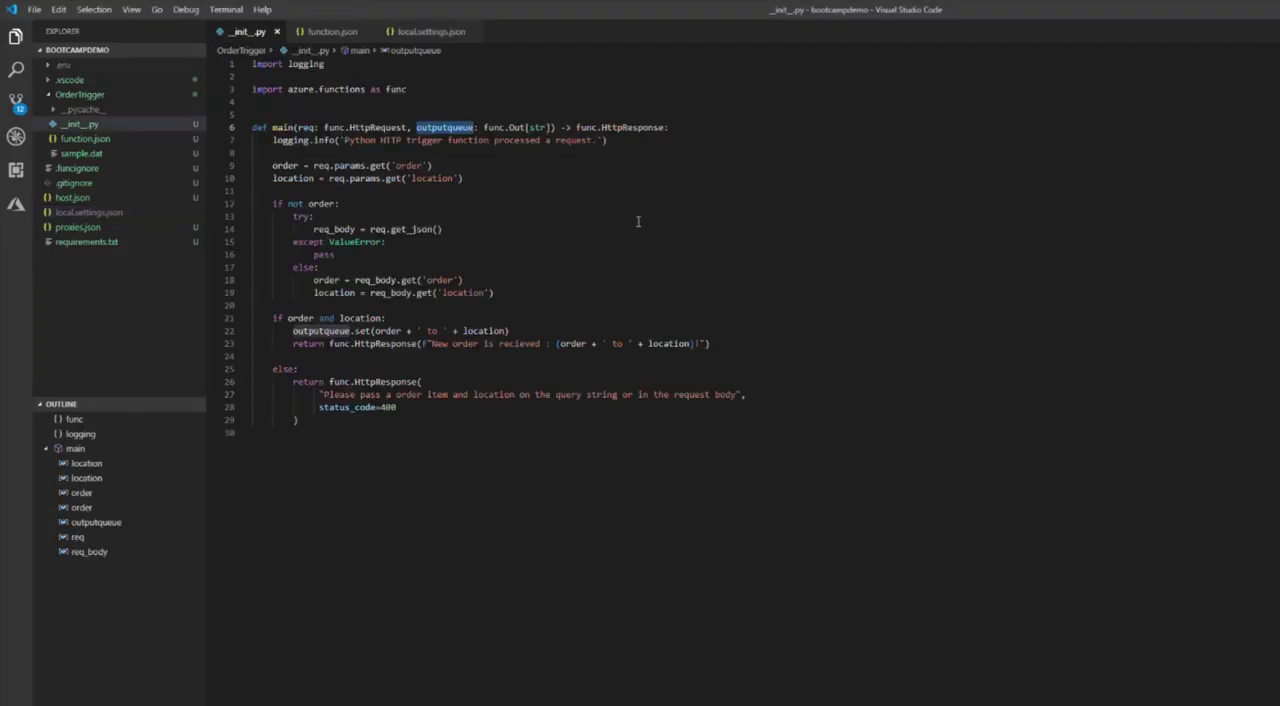
left_click(332, 32)
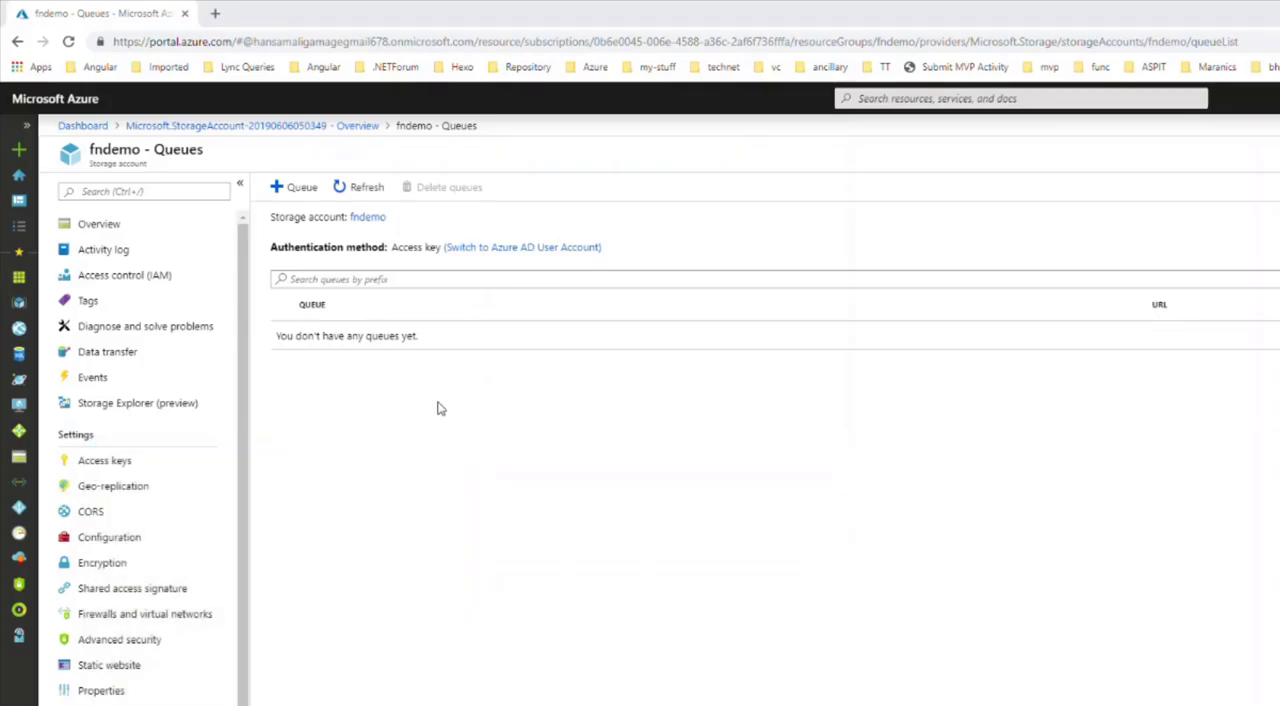
Create a queue named itemsqueue in fndemo and minimize the browser.
left_click(296, 188)
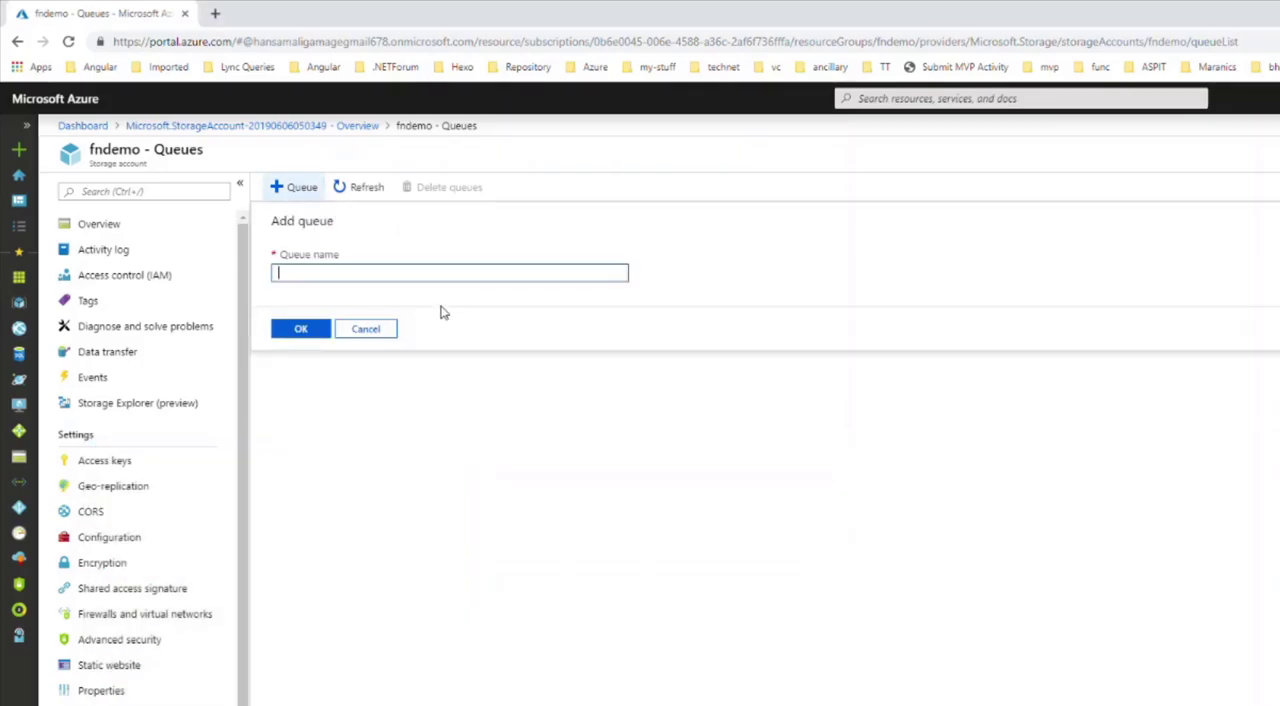
type("itemsqueue")
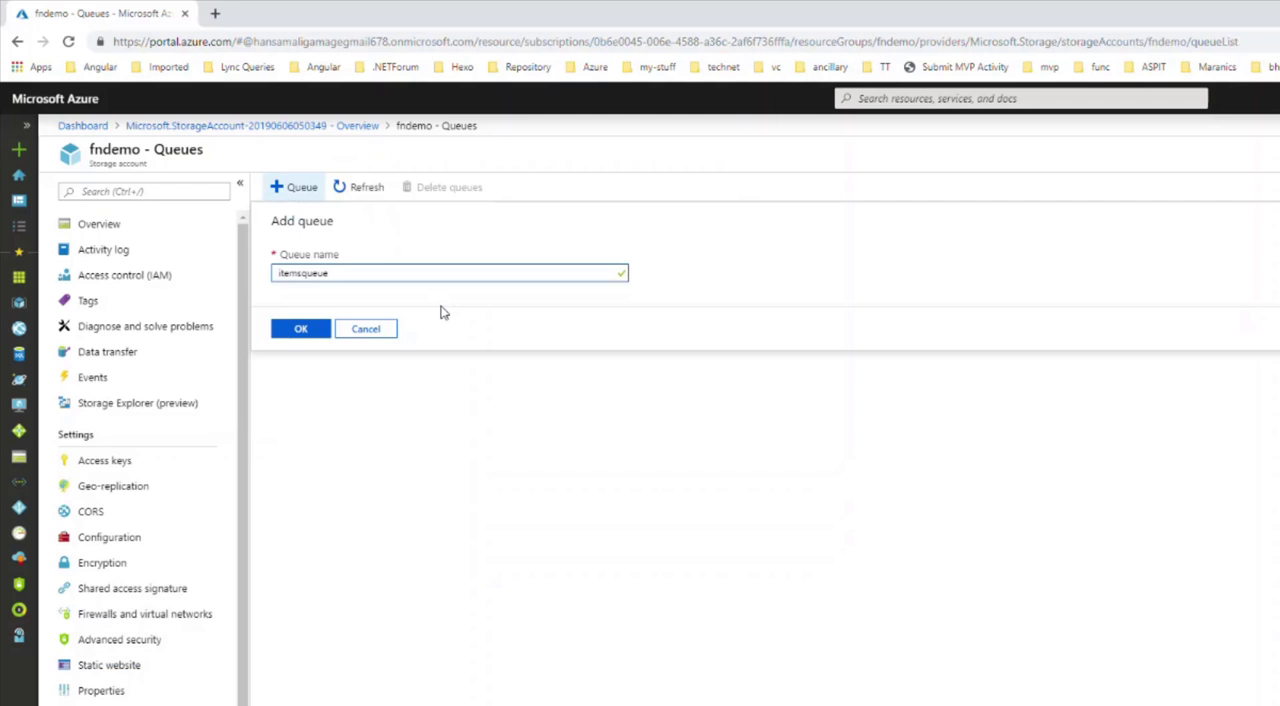
left_click(300, 328)
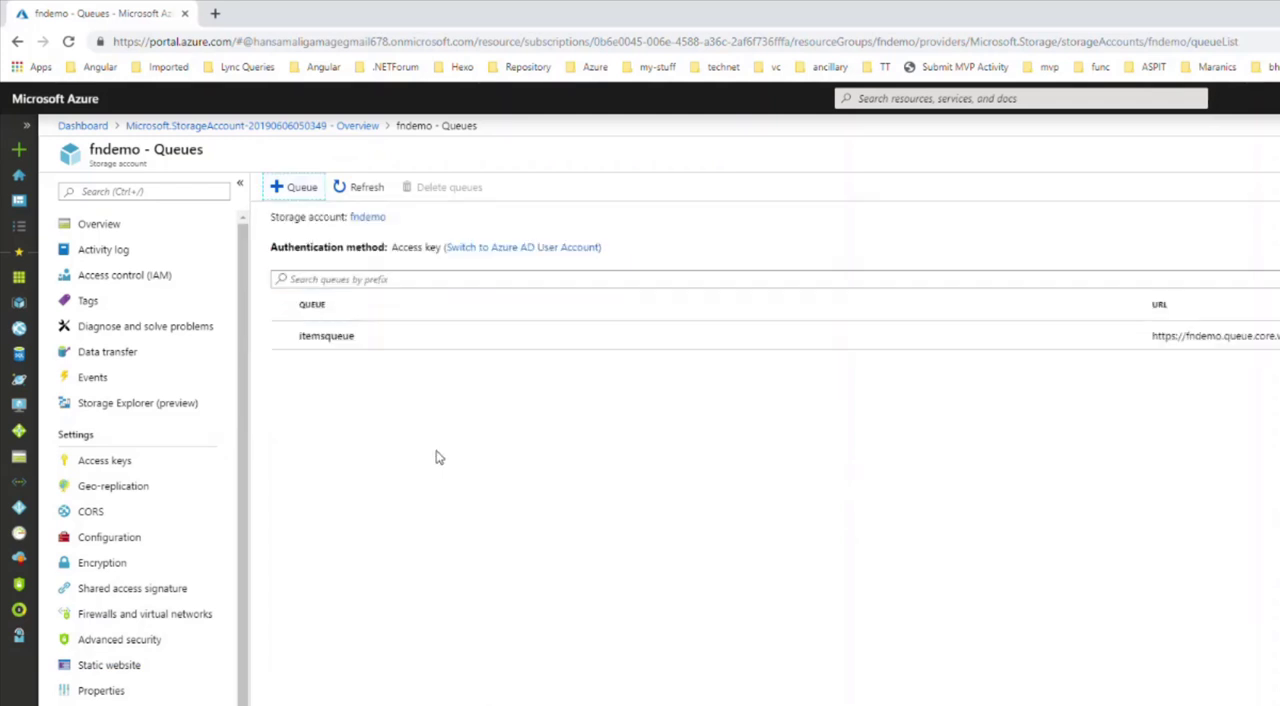
left_click(104, 460)
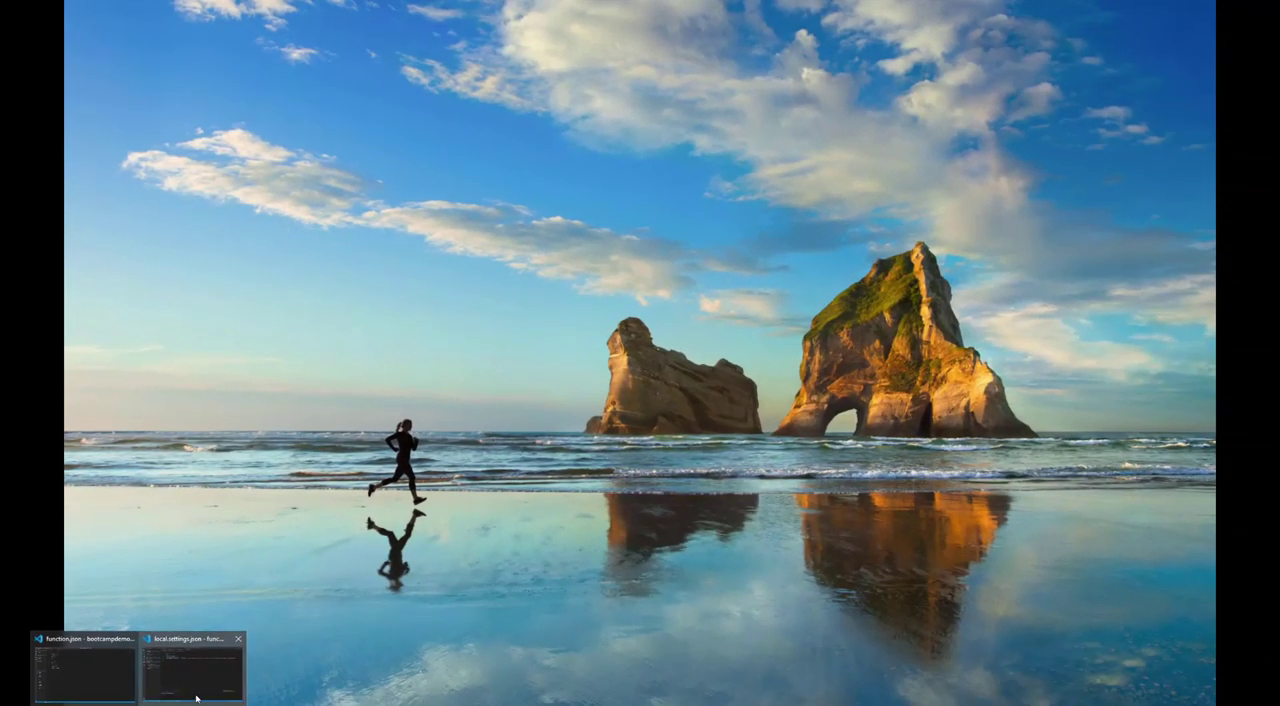
Save local.settings.json with the fndemo connection string and show the Debug view.
left_click(84, 670)
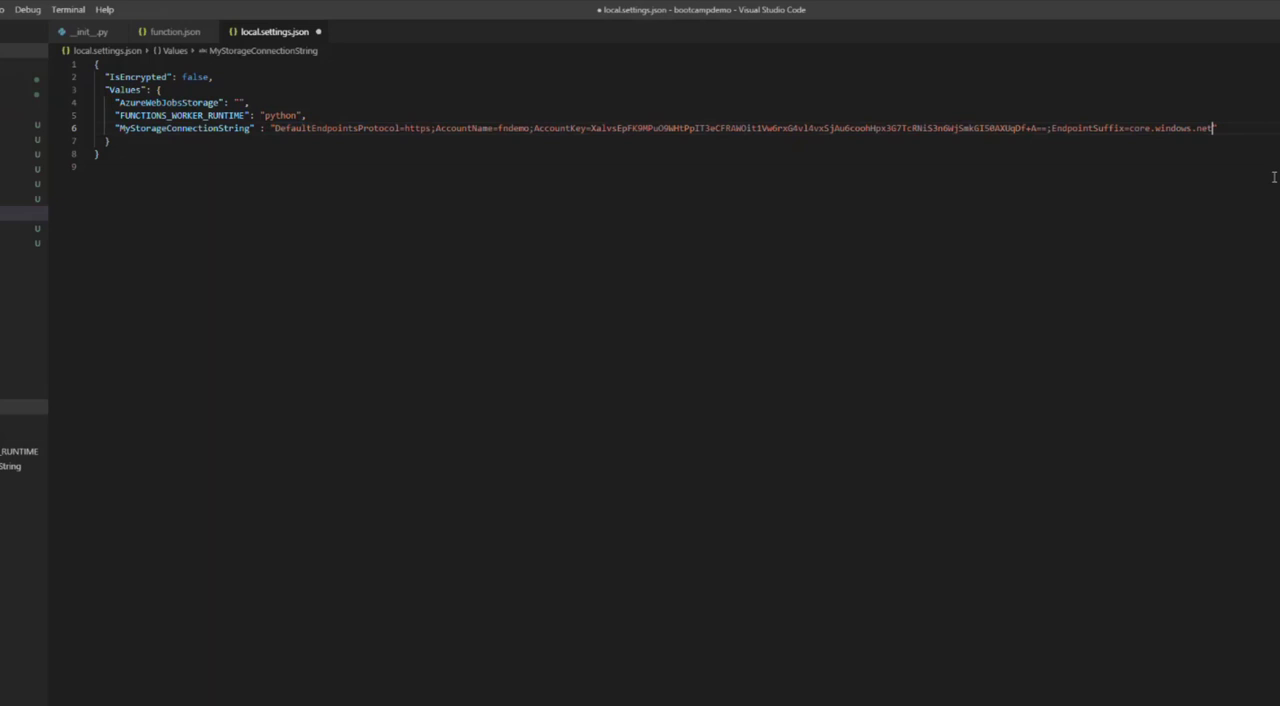
key("ctrl+s")
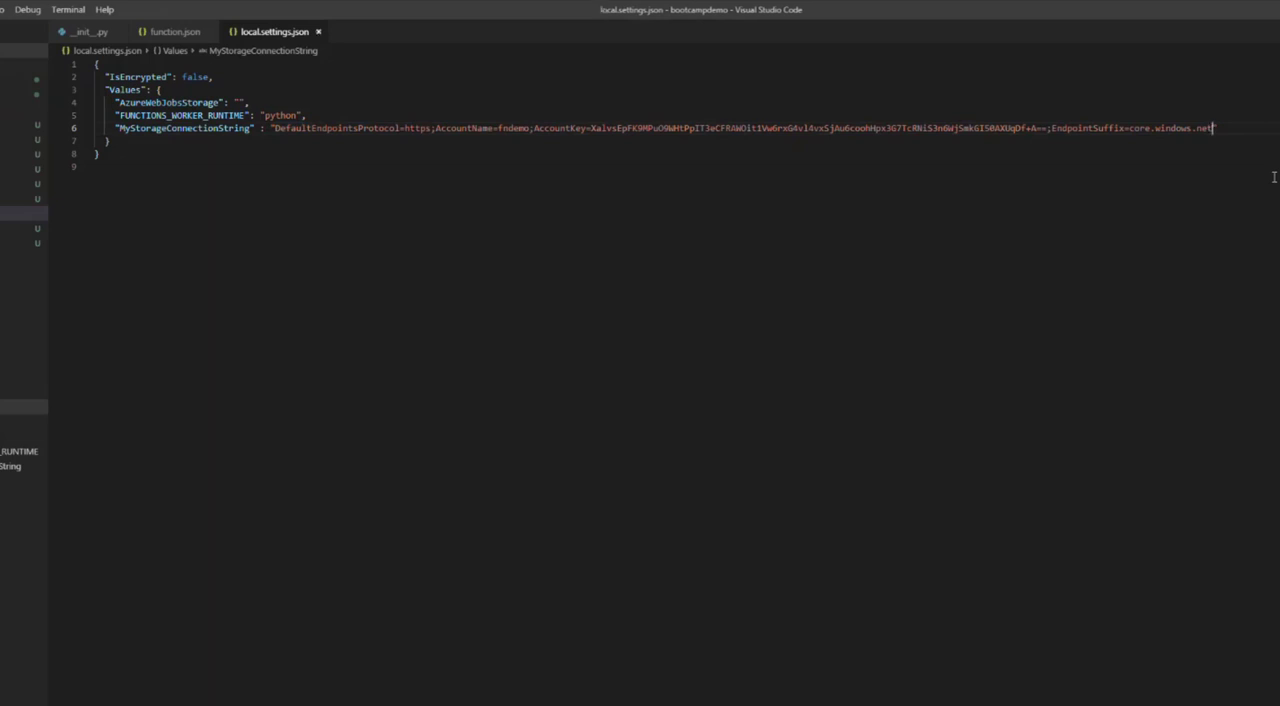
mouse_move(372, 202)
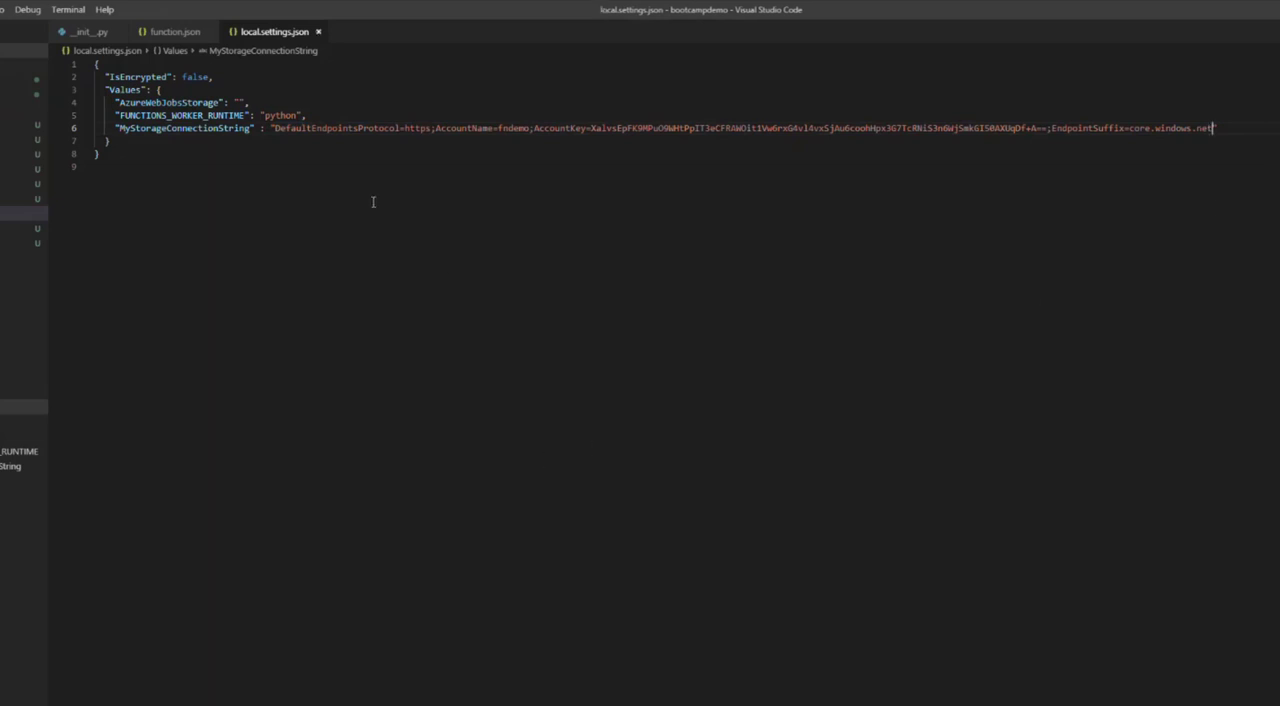
left_click(14, 54)
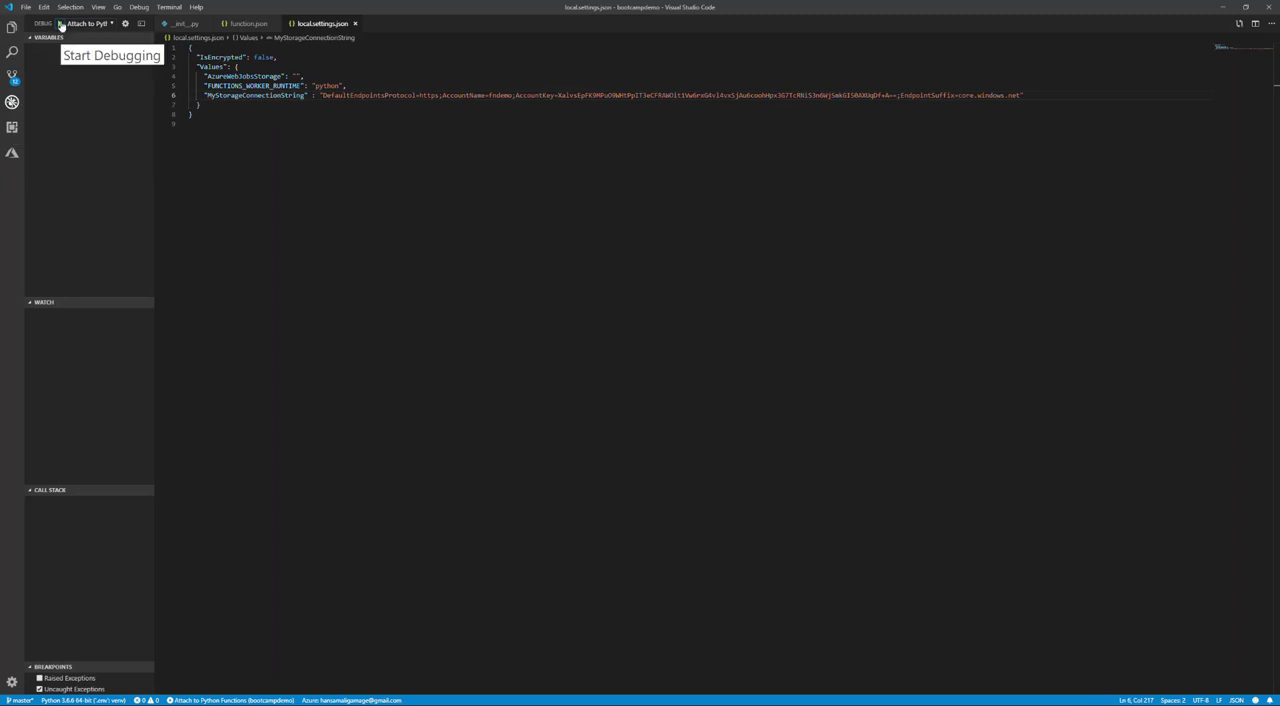
Run the function app under the debugger, see the unregistered queue binding error, and view host.json.
left_click(60, 24)
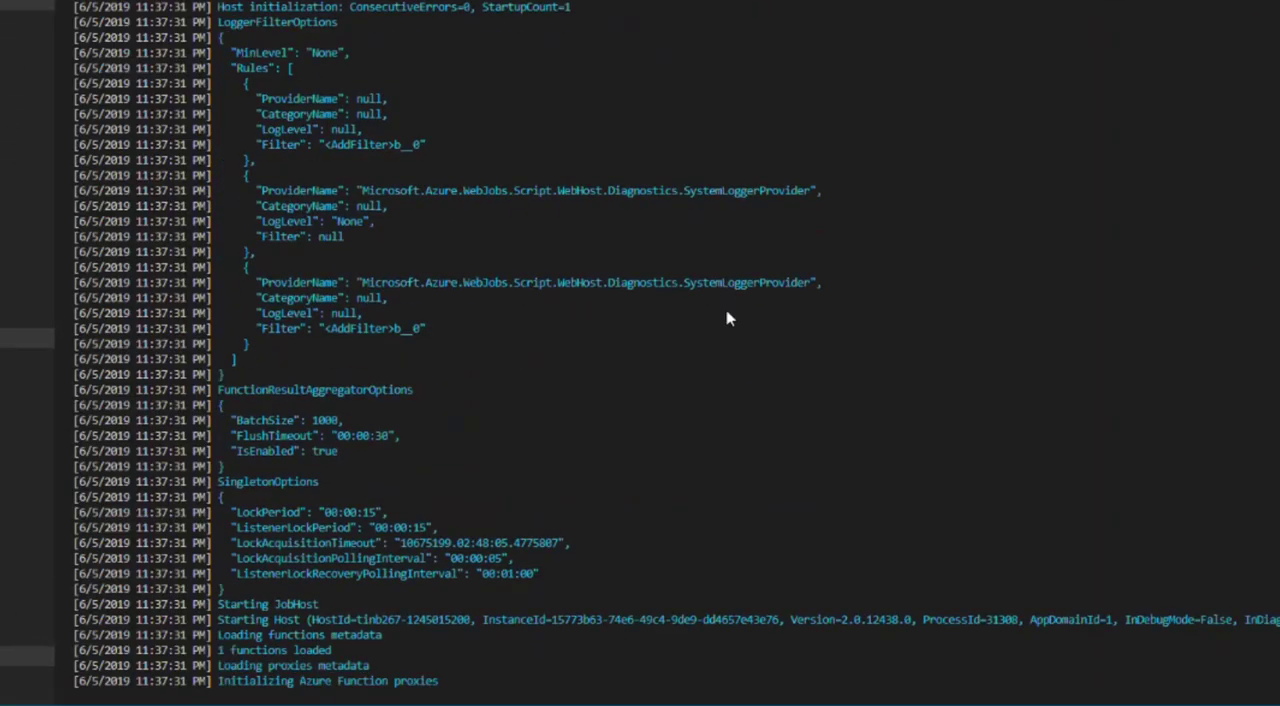
scroll("down", 3)
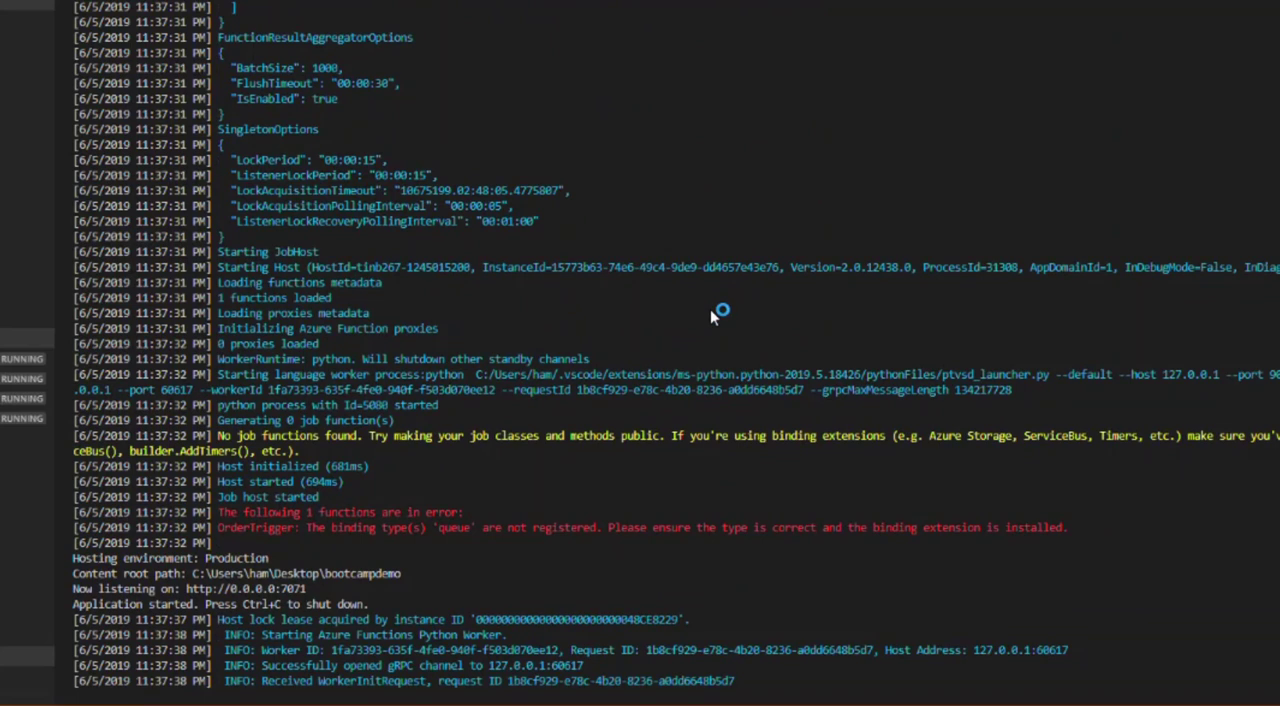
mouse_move(704, 538)
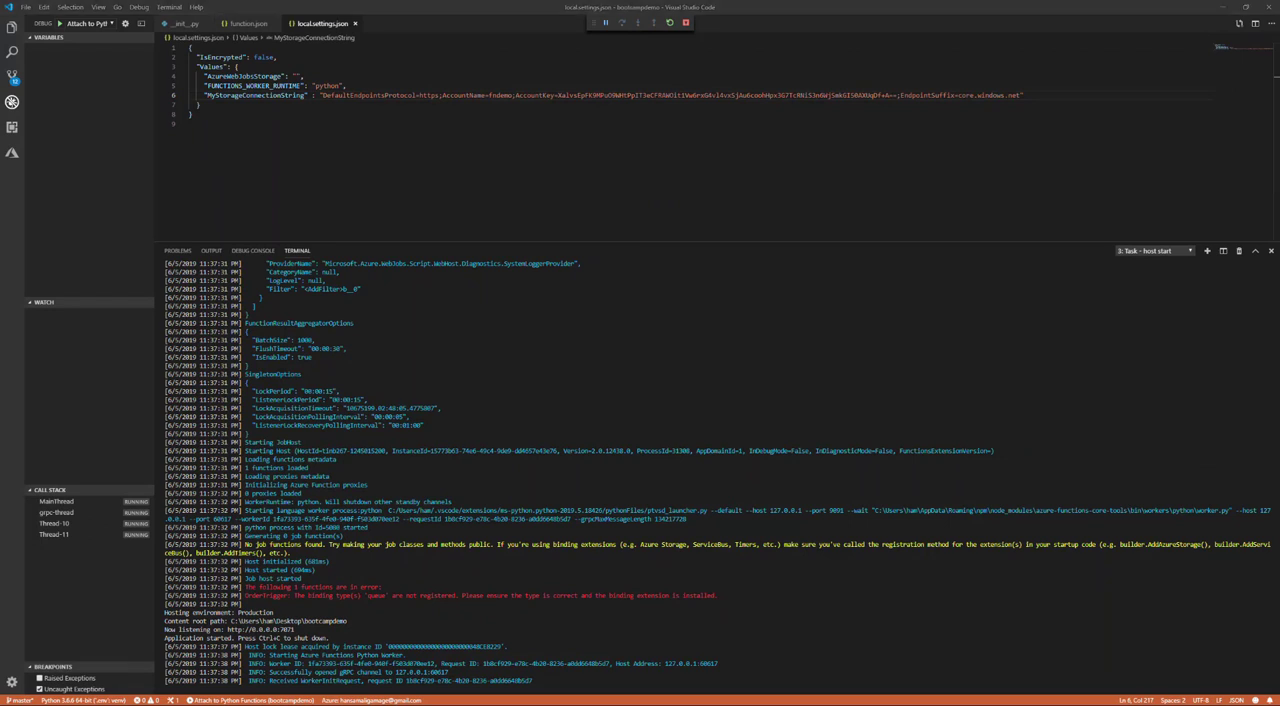
left_click(392, 24)
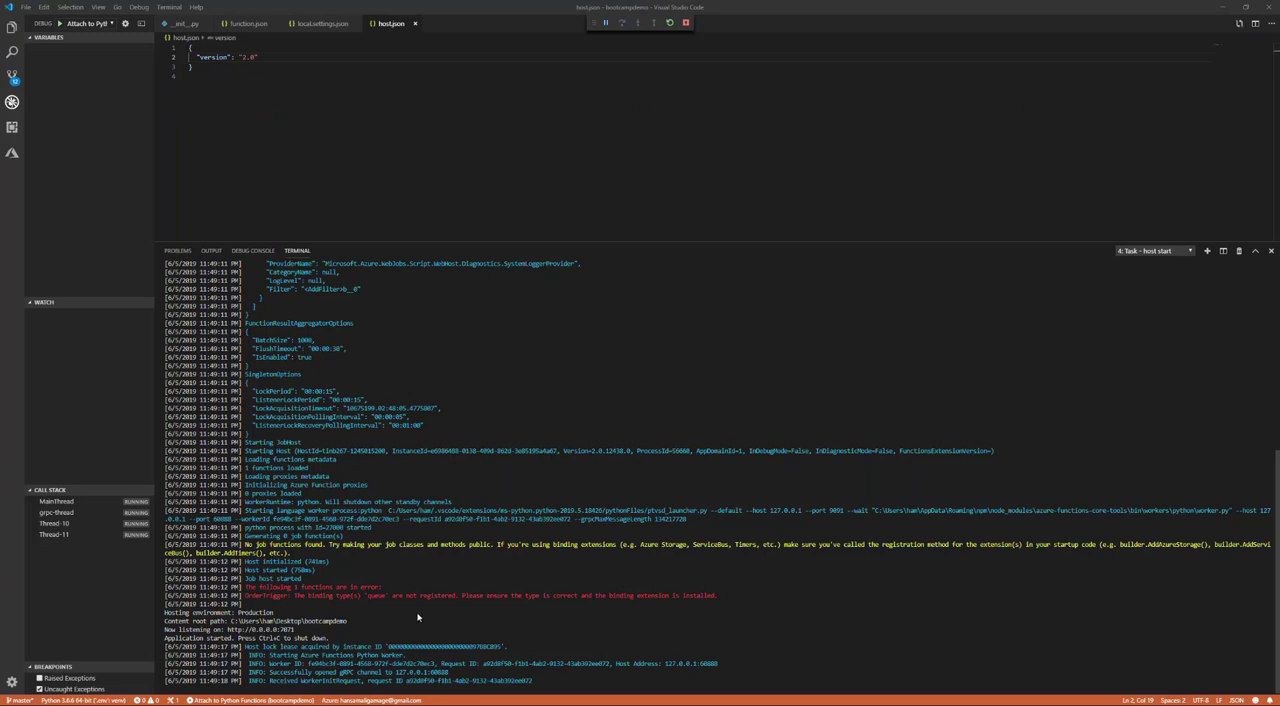
mouse_move(692, 600)
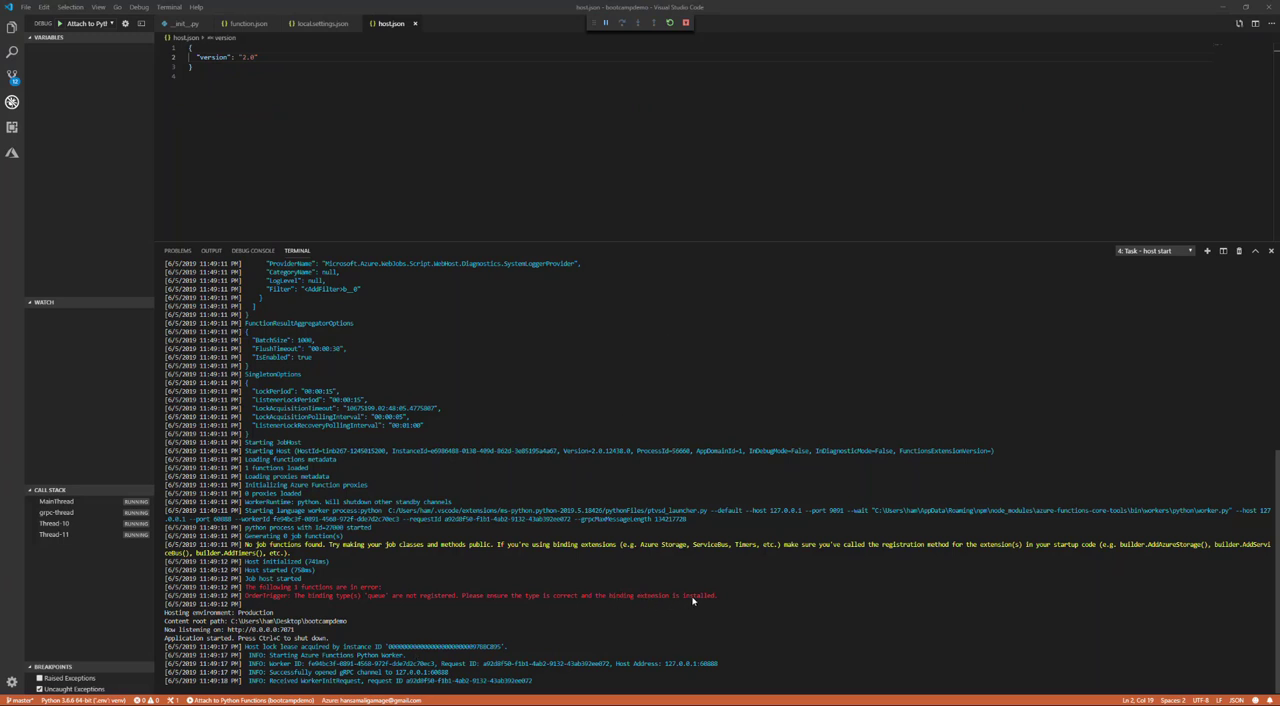
mouse_move(380, 620)
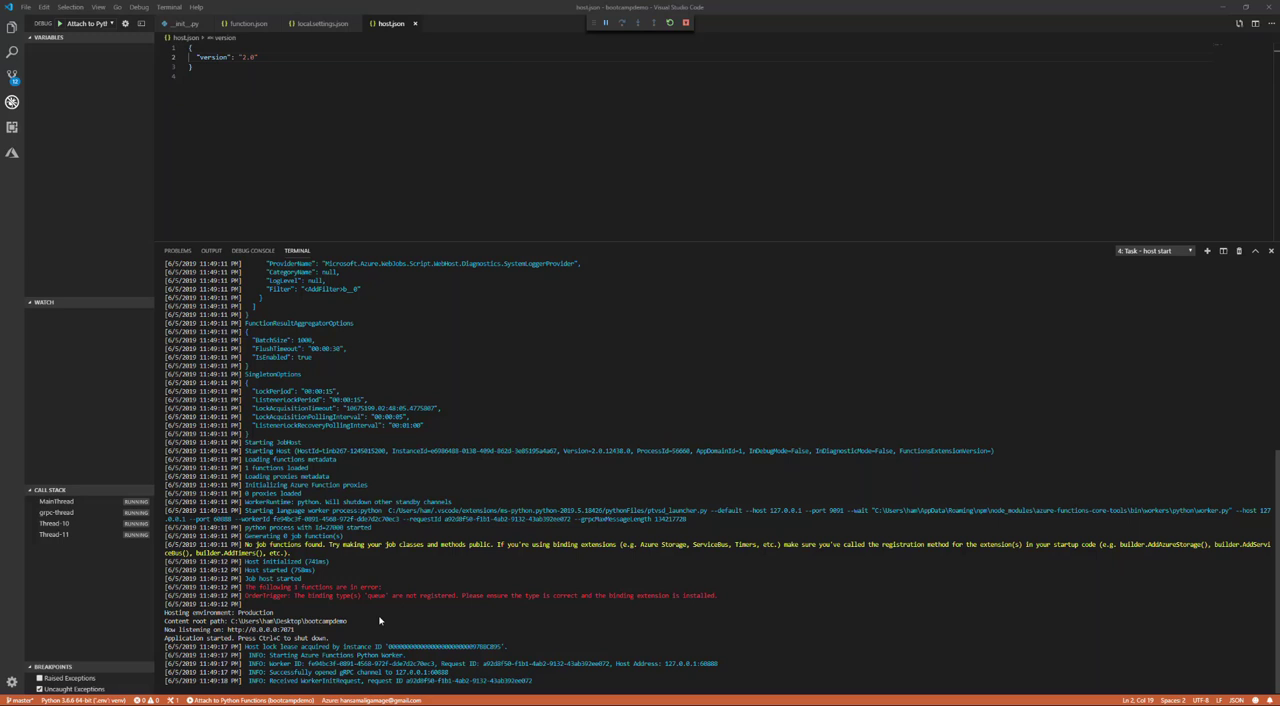
mouse_move(340, 336)
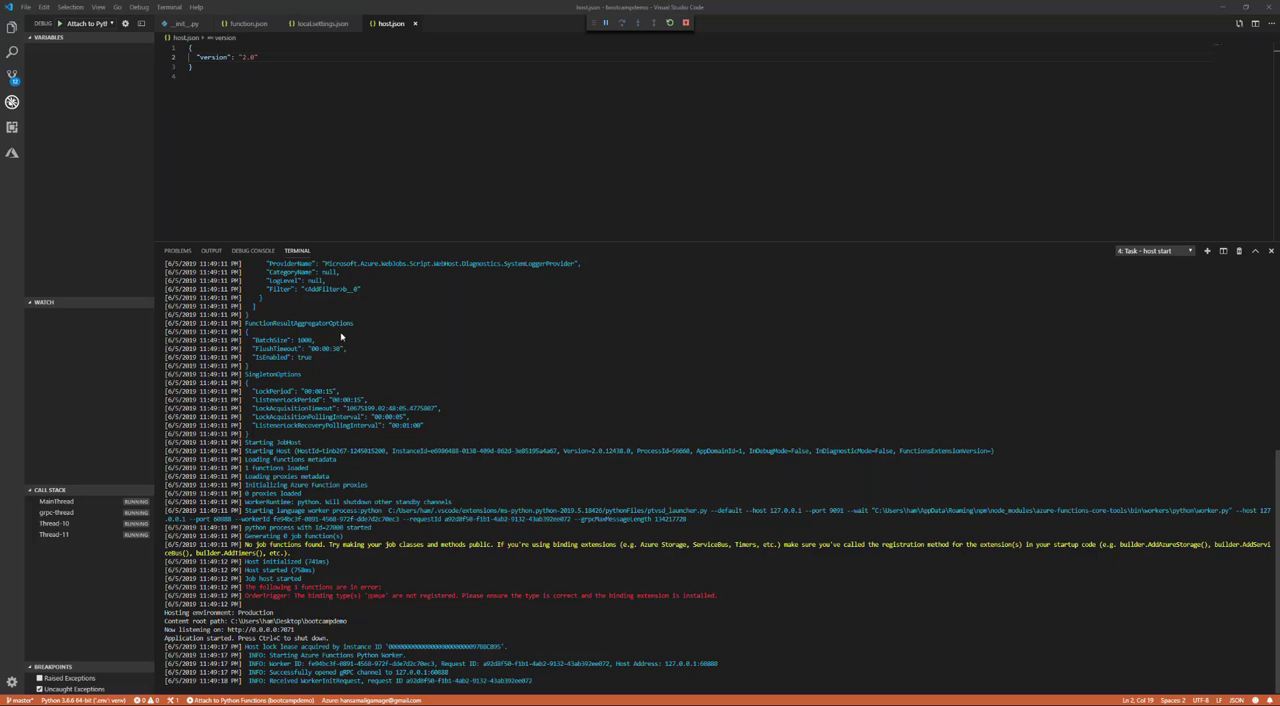
mouse_move(1130, 262)
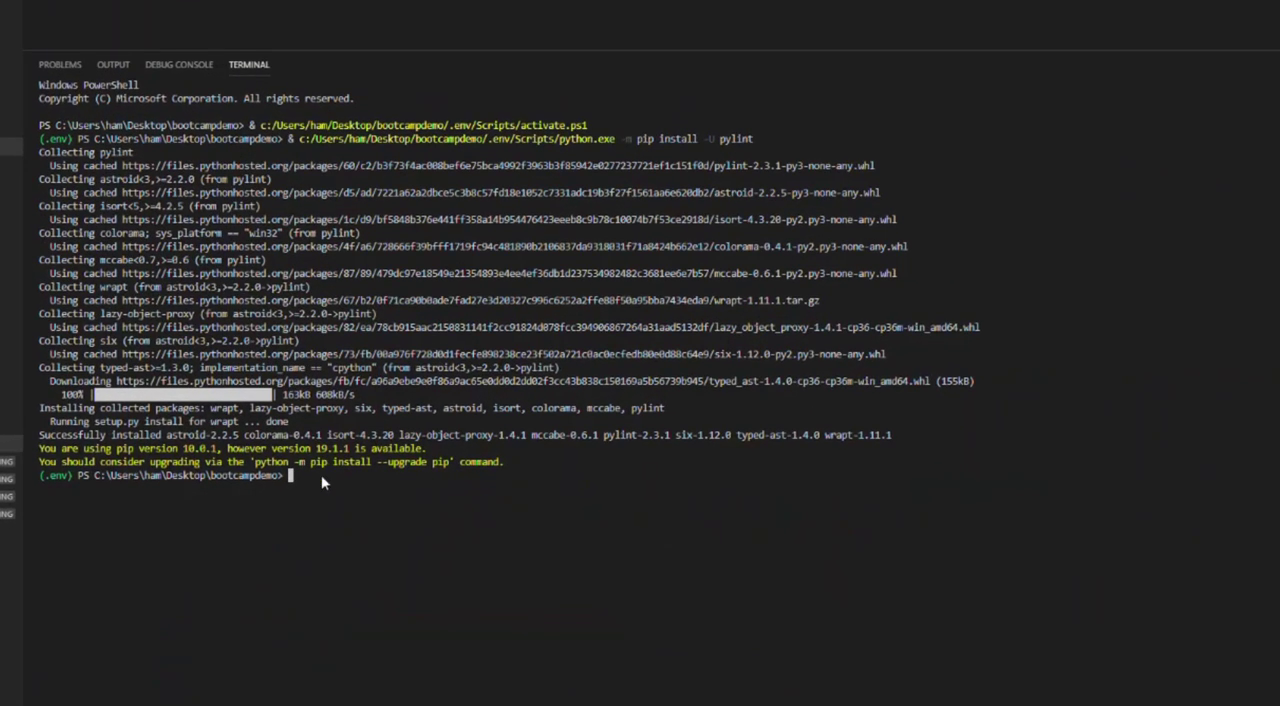
Run 'func' in the terminal to list the available commands.
type("func")
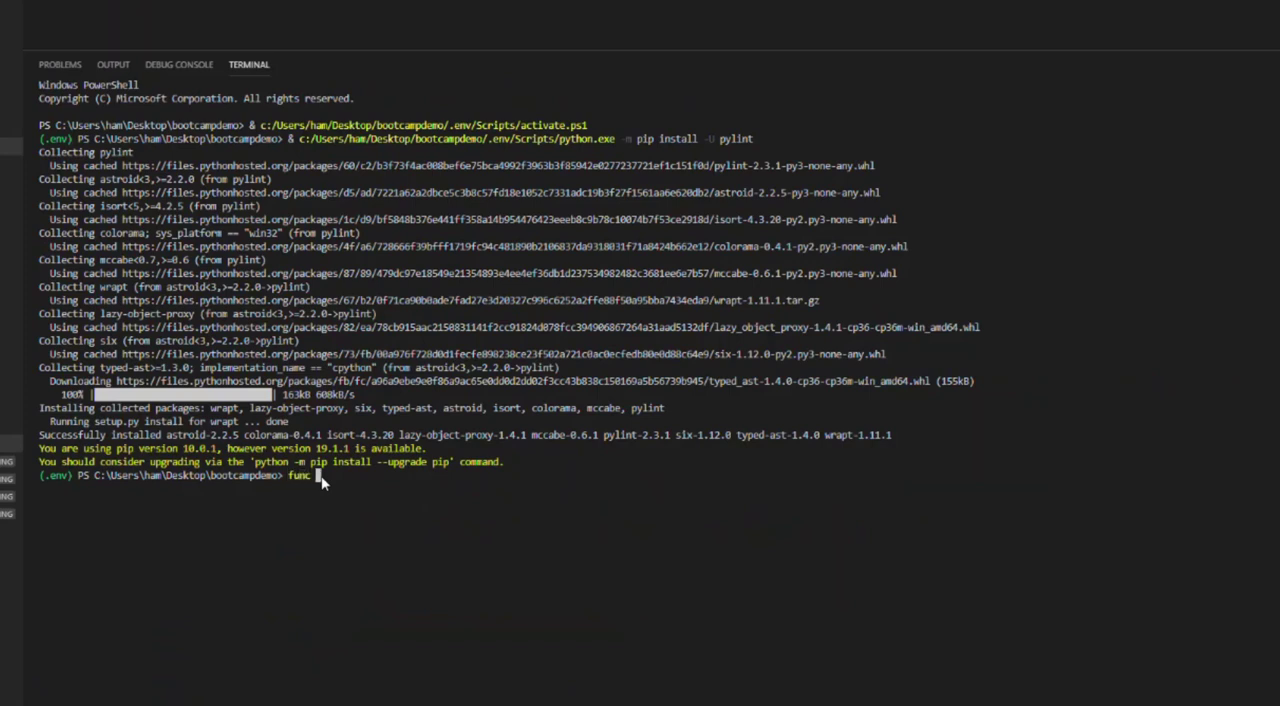
key("Return")
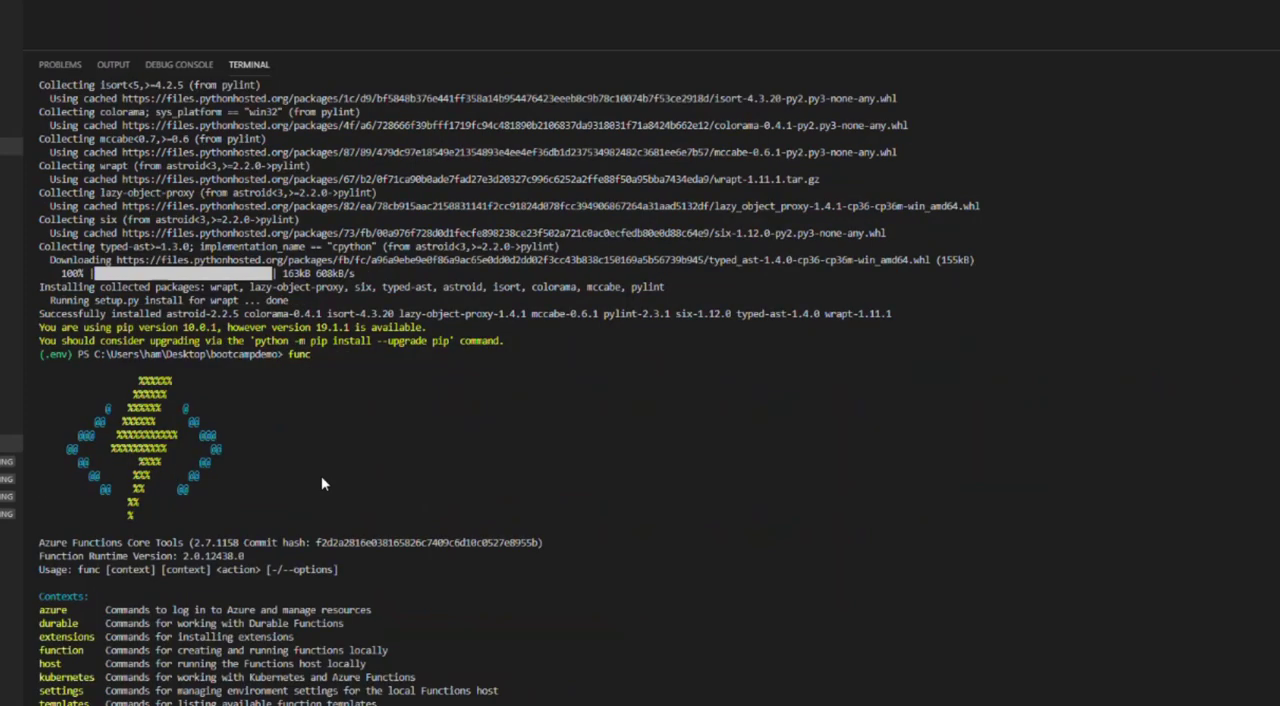
scroll("down", 3)
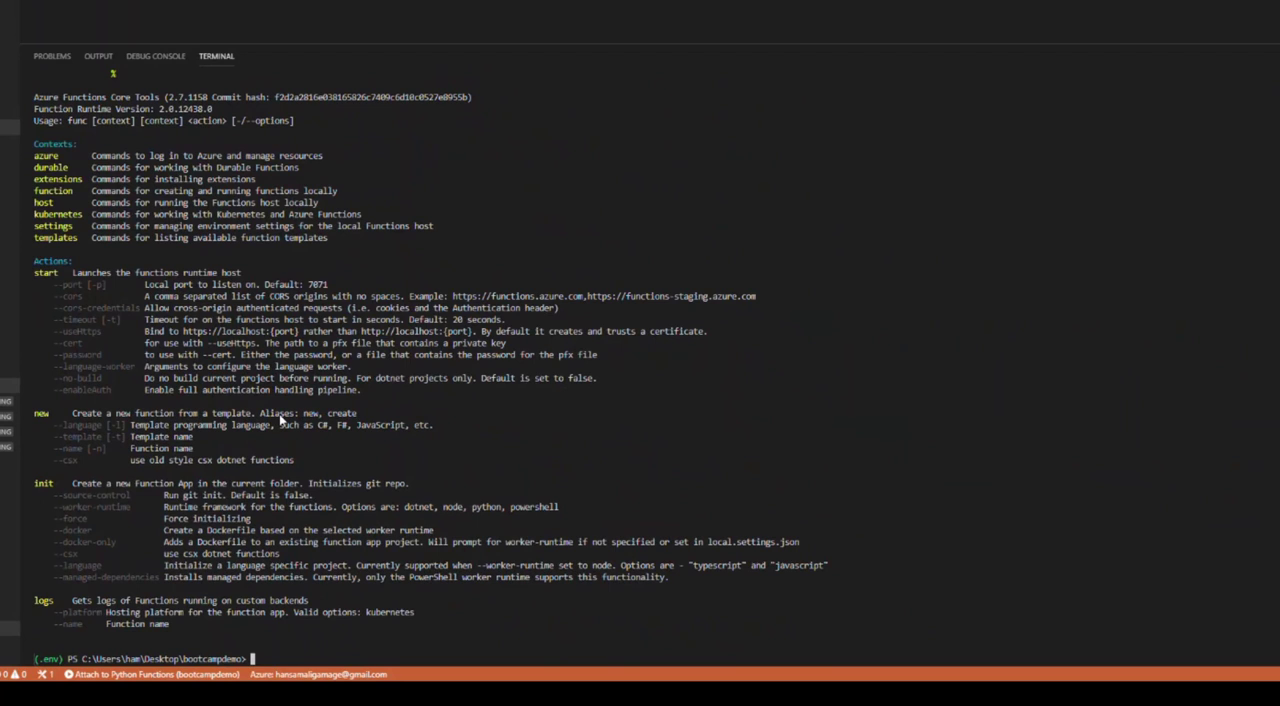
Run 'func extensions install' to restore the Azure WebJobs Storage package into extensions.csproj.
type("func extens")
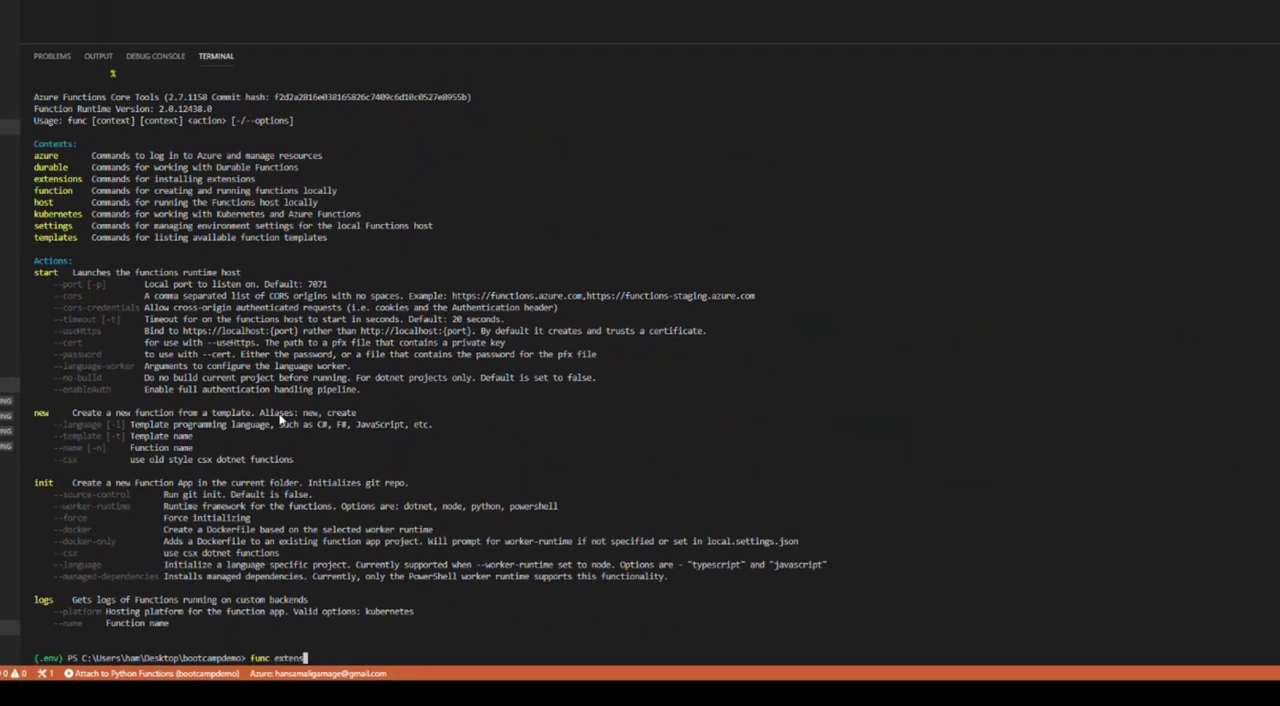
type("ions")
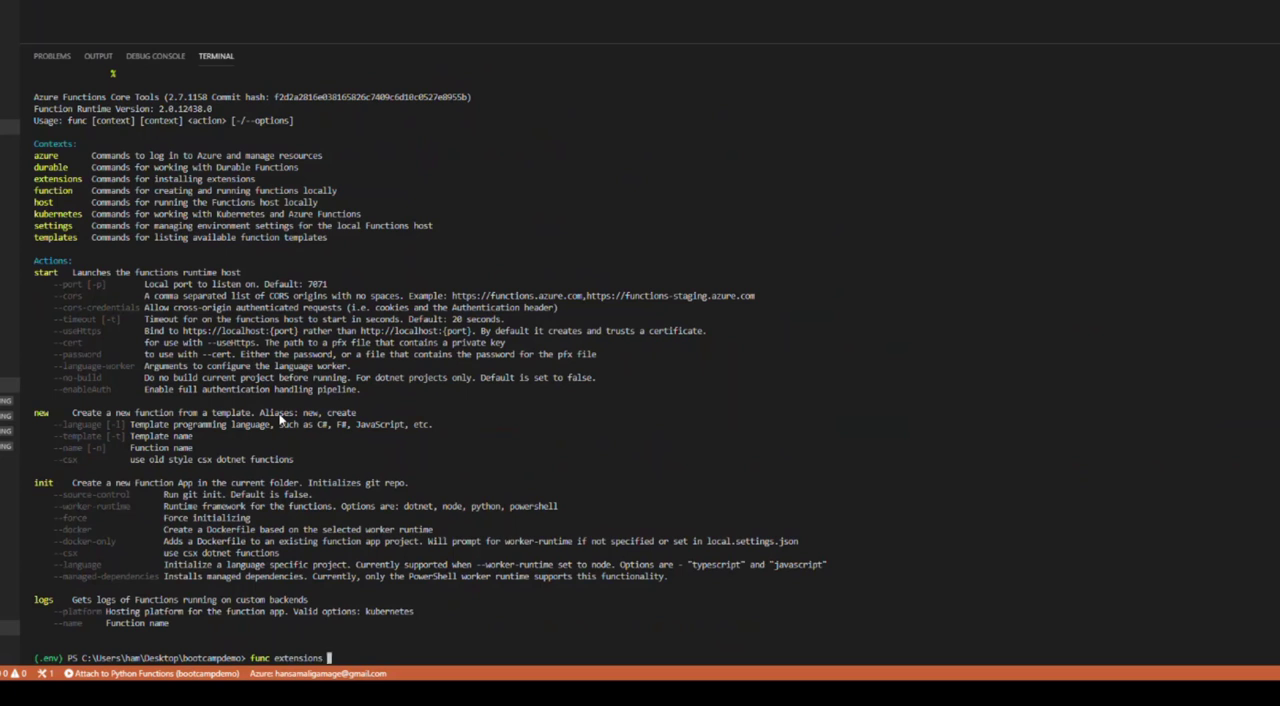
type("install")
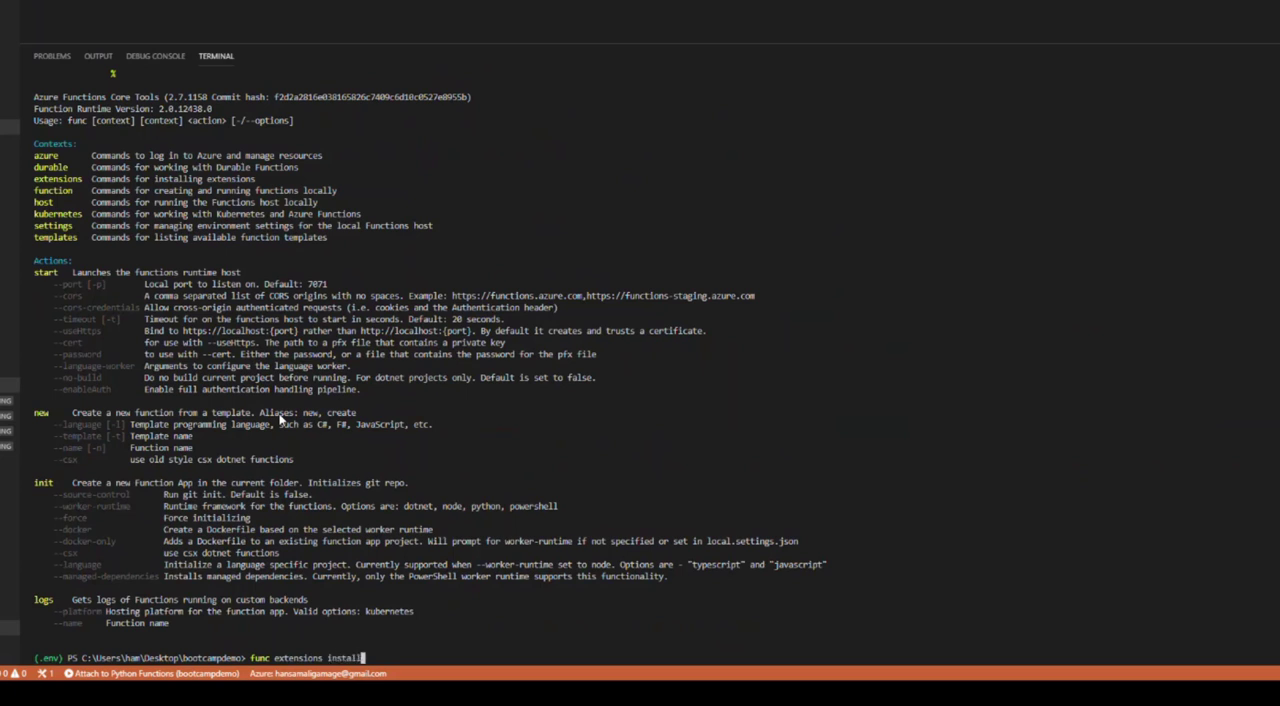
key("Return")
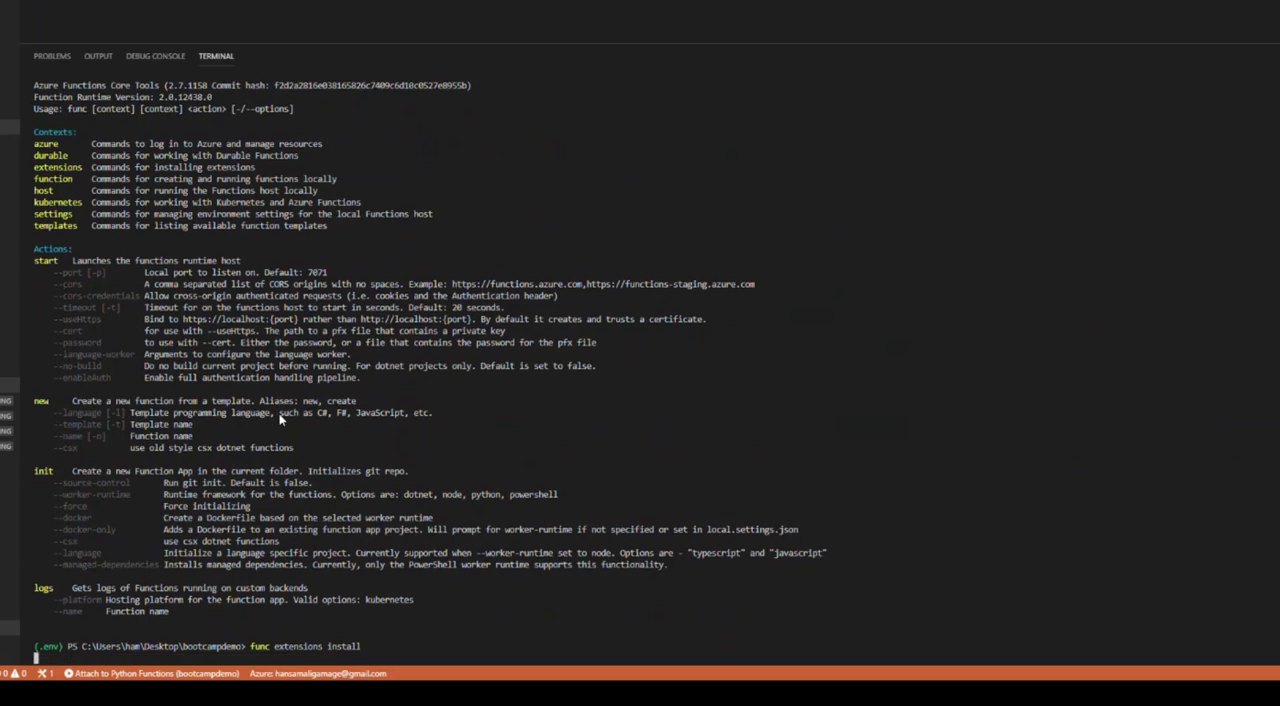
key("Return")
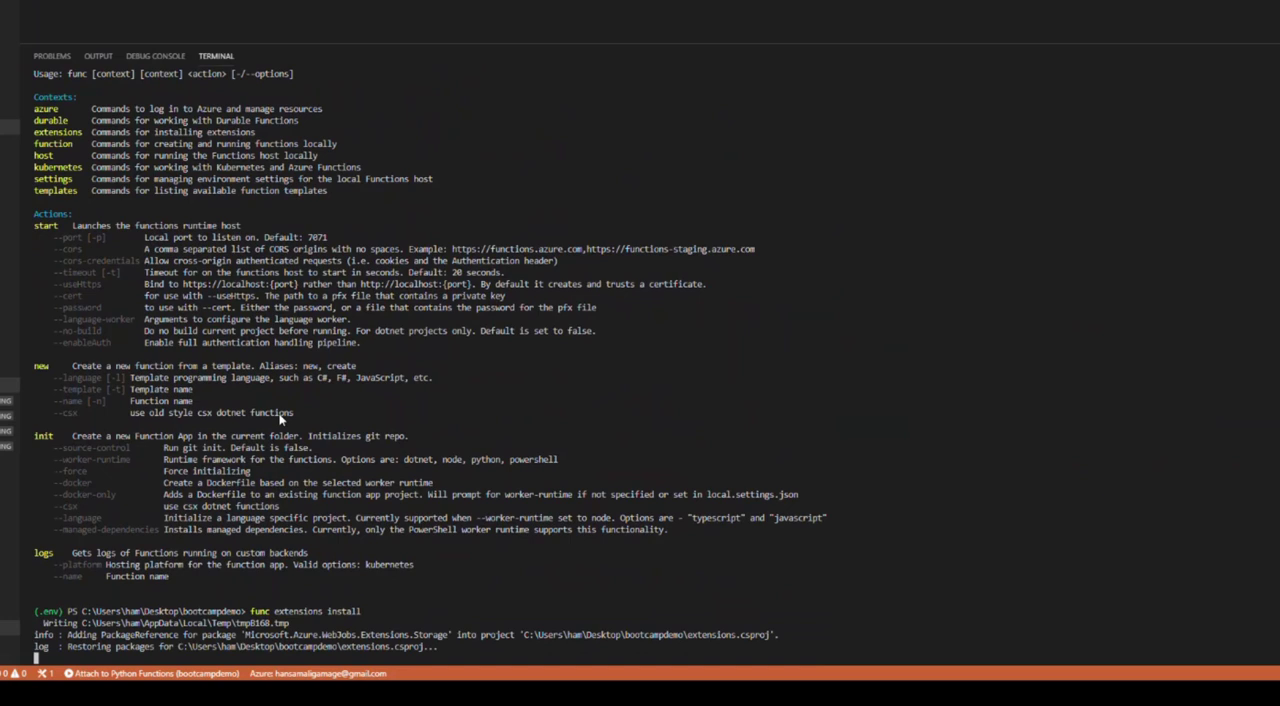
scroll("down", 3)
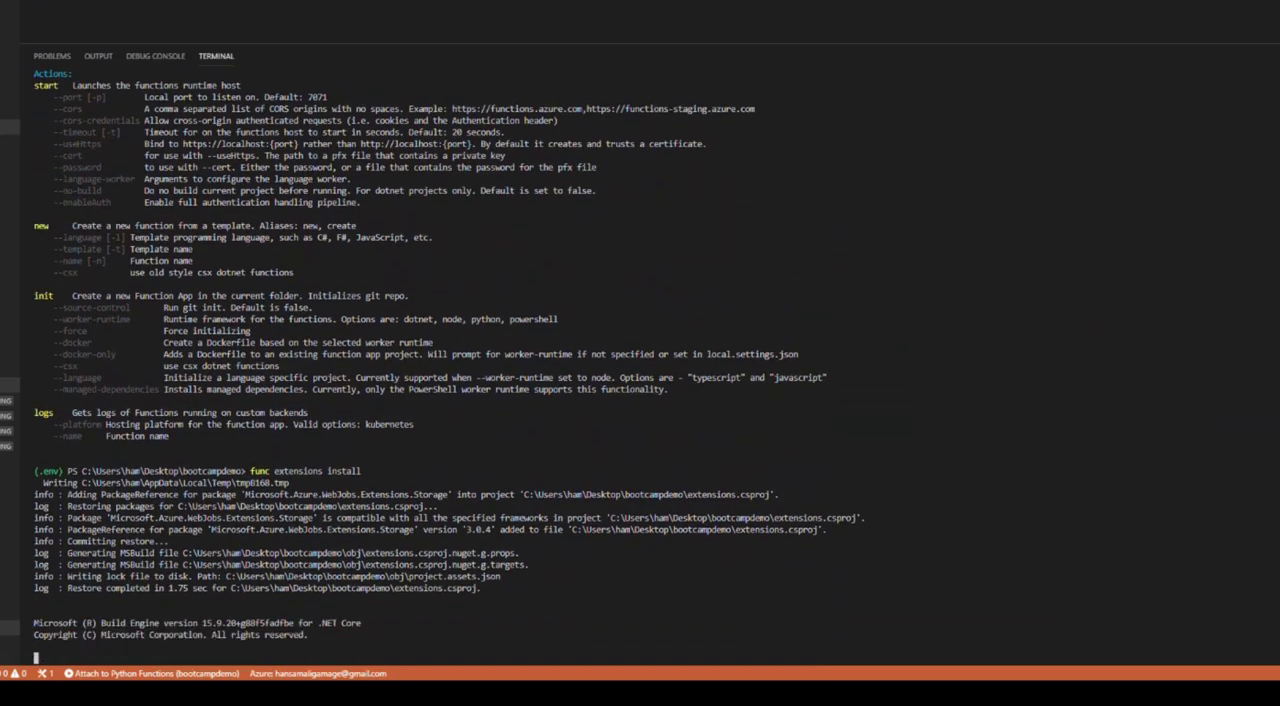
scroll("down", 3)
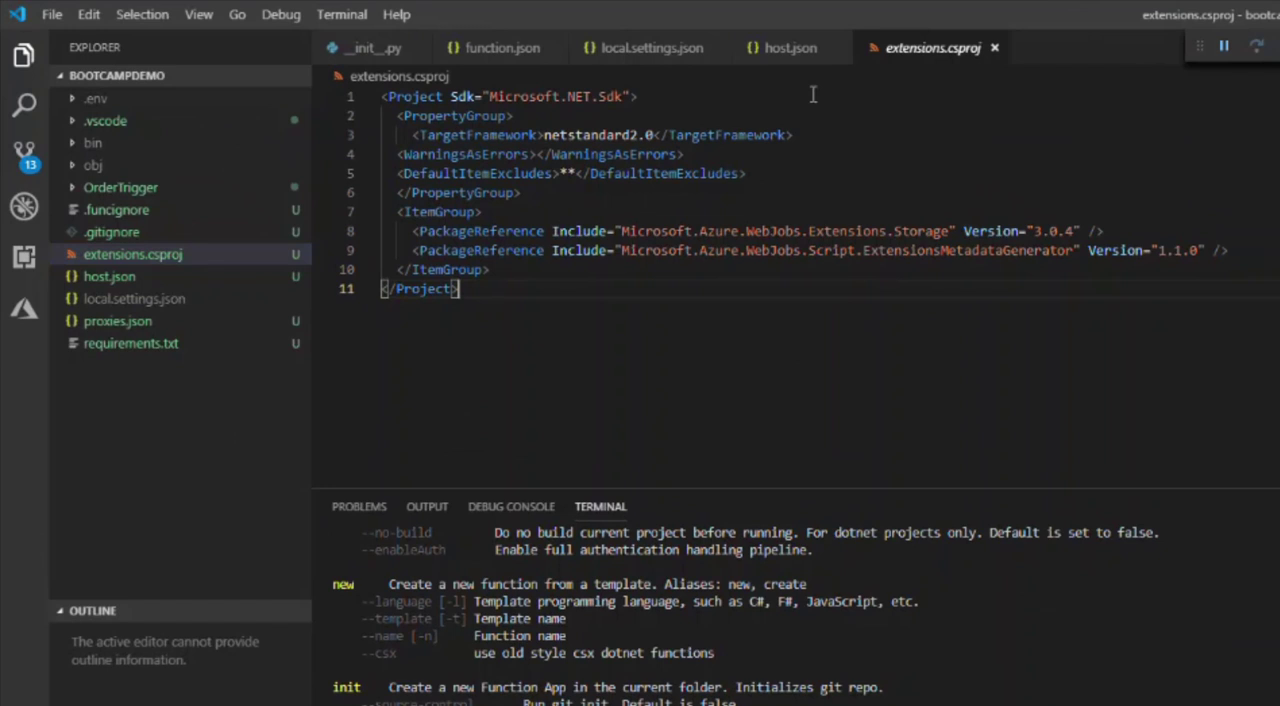
Restart the local host so the OrderTrigger localhost URL is listed in the terminal.
left_click(108, 276)
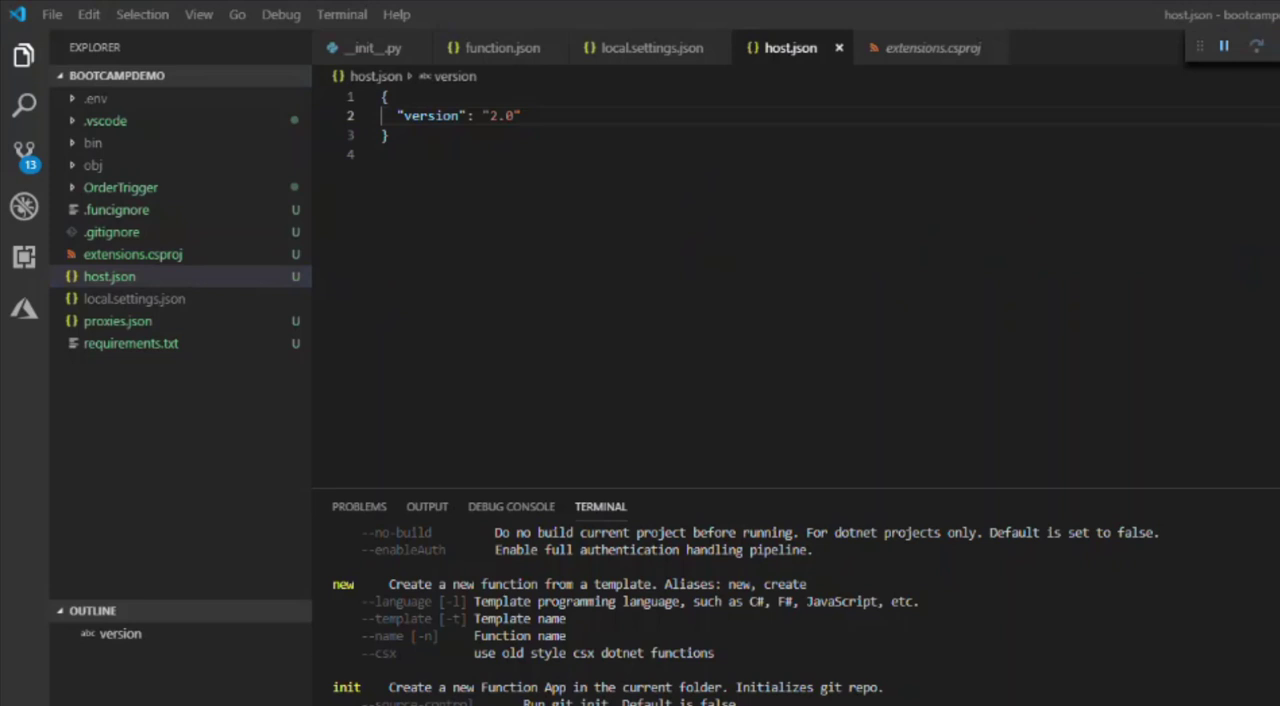
mouse_move(852, 424)
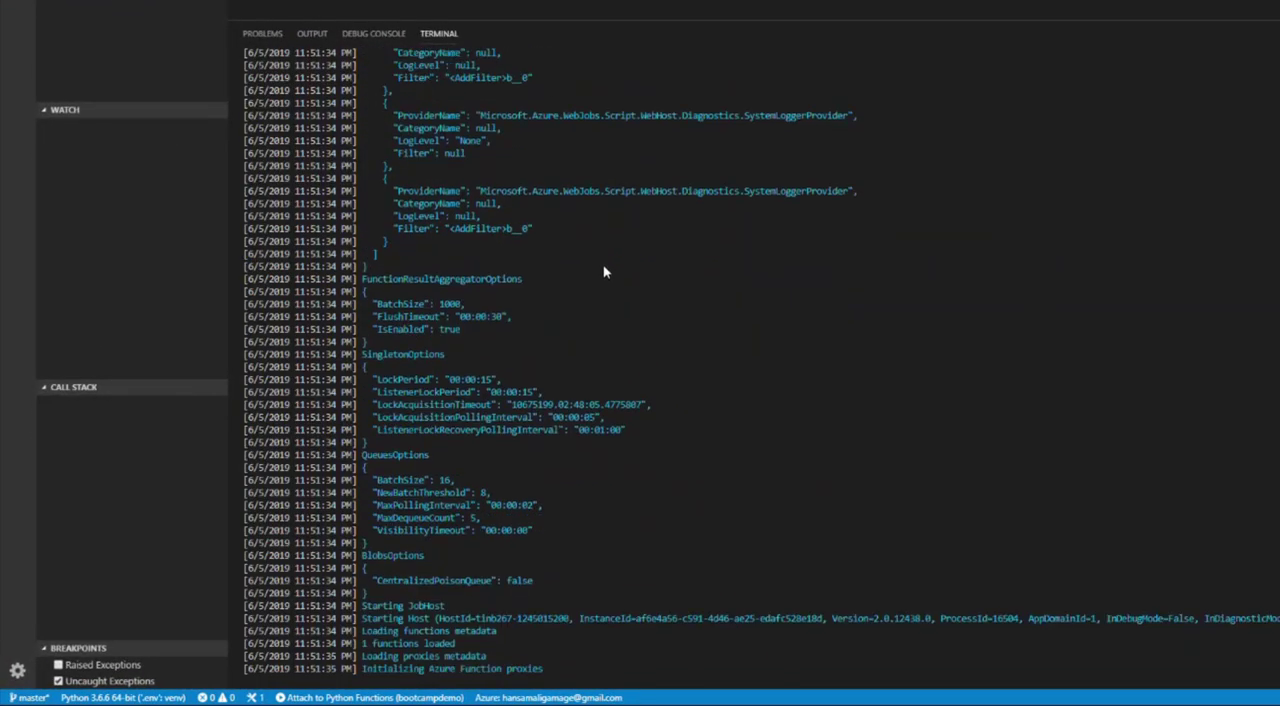
scroll("down", 3)
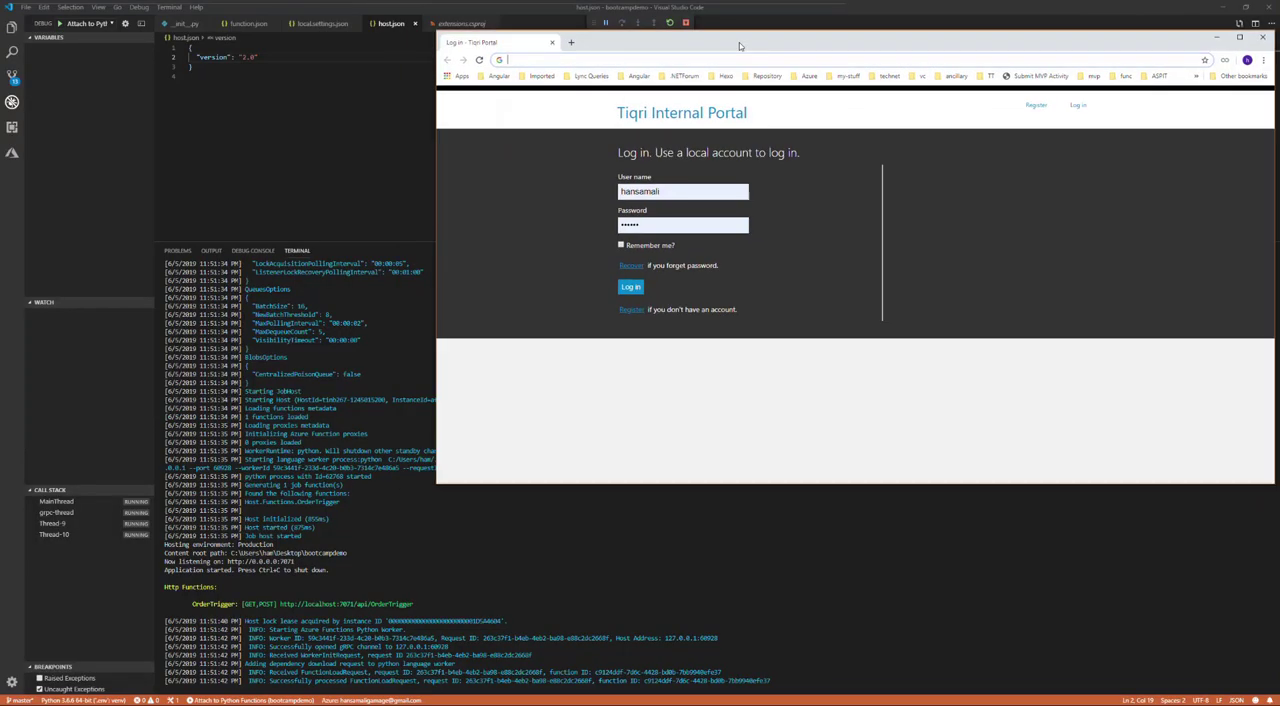
Load localhost:7071/api/ordertrigger and get the reply requesting an order item and location.
left_click(500, 60)
type("http://localhost:70")
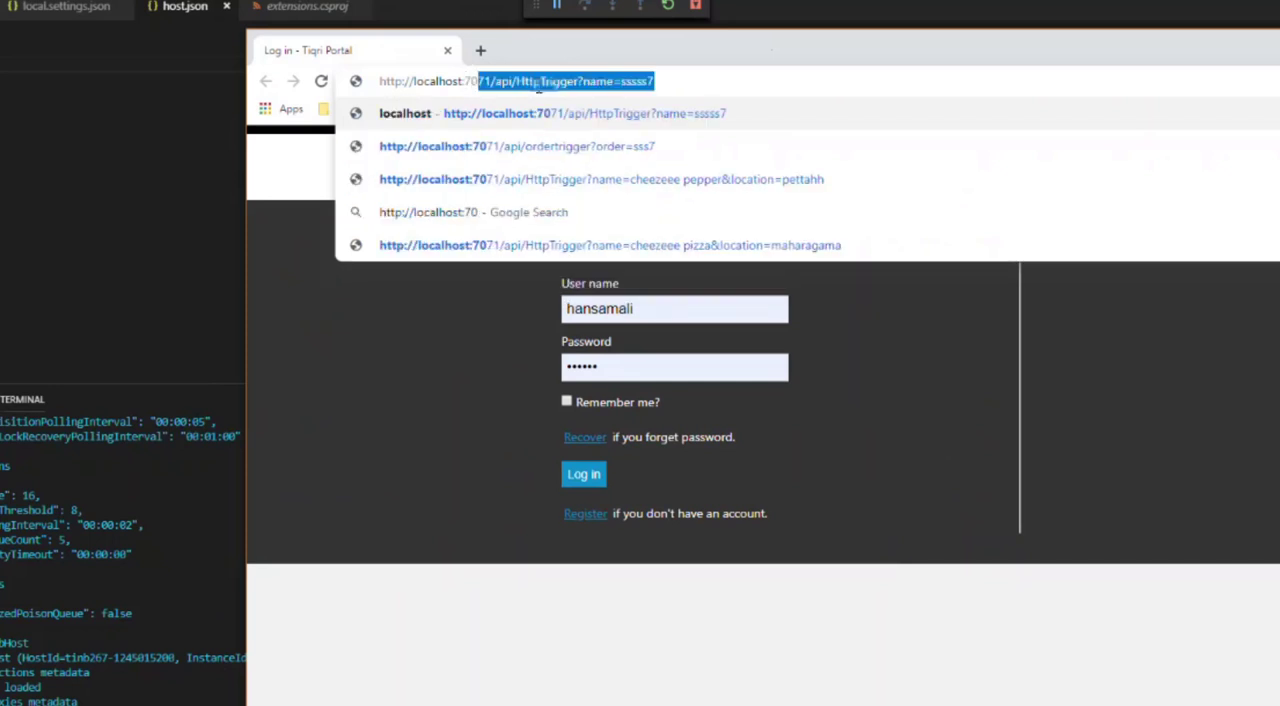
left_click(516, 146)
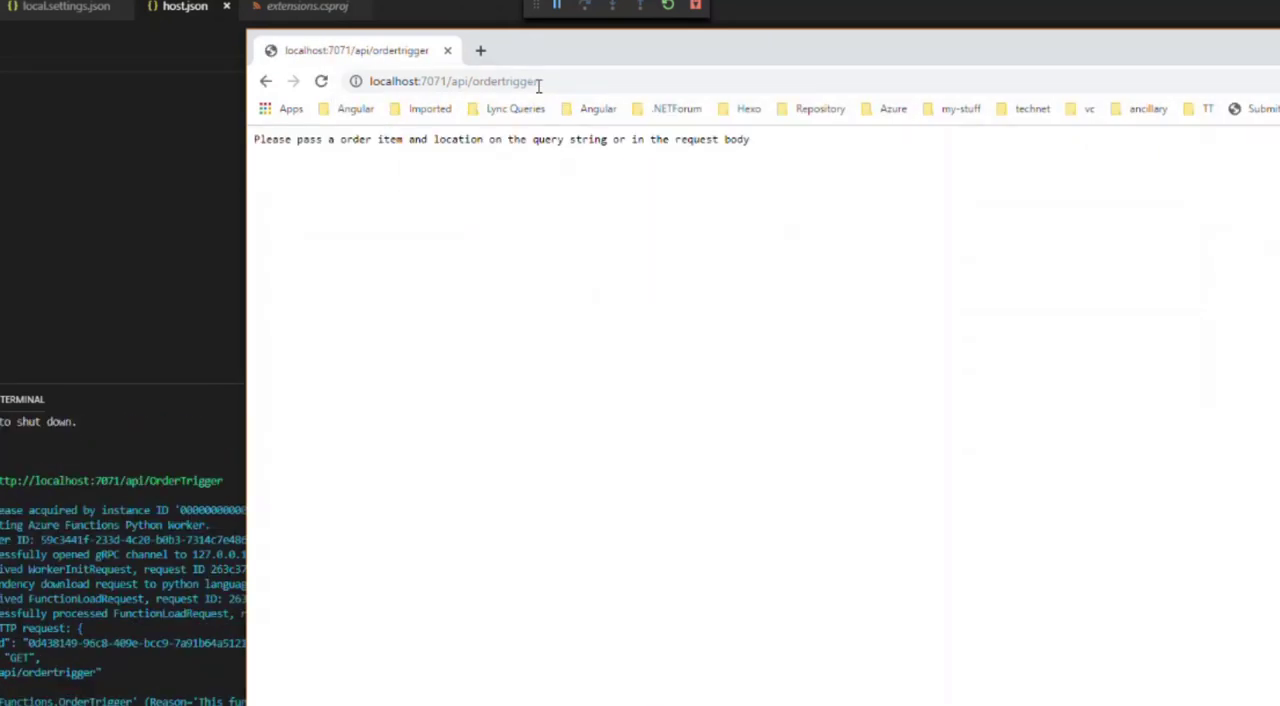
mouse_move(336, 156)
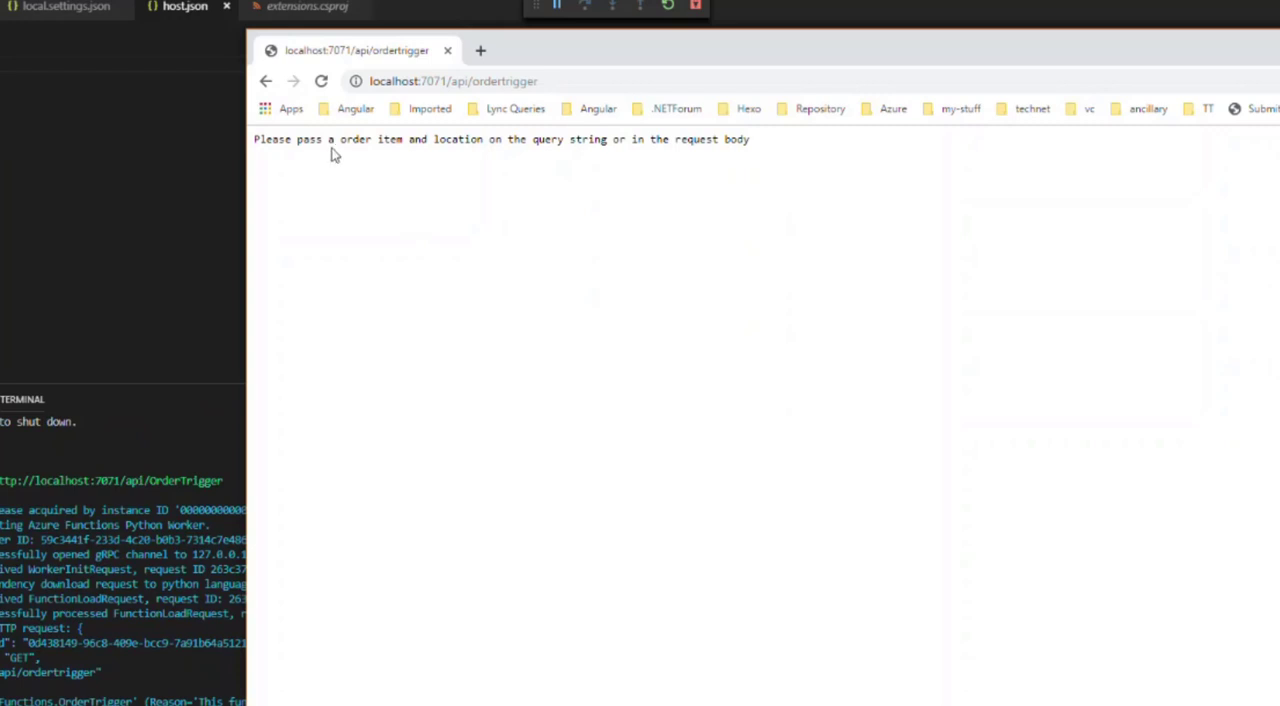
mouse_move(488, 468)
type("?order=")
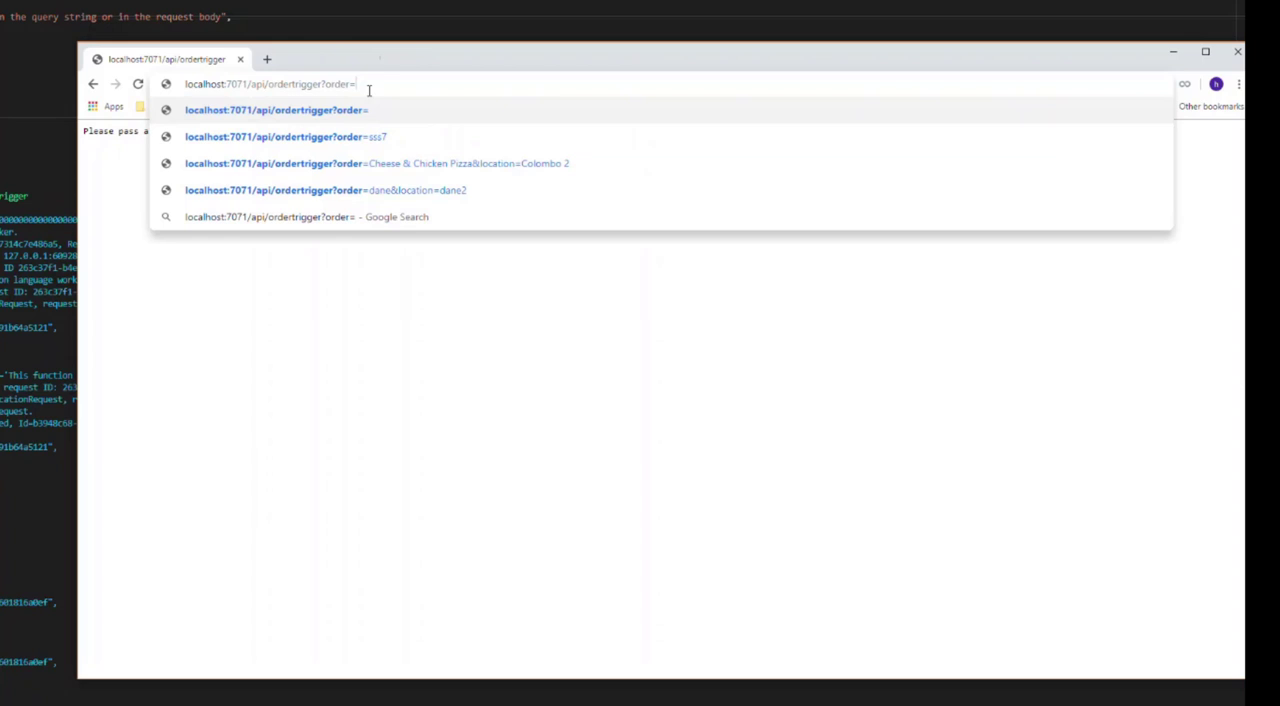
Complete the query as order=Chicken & Cheese Pizza&location=Colombo2 and submit the request.
type("Ch")
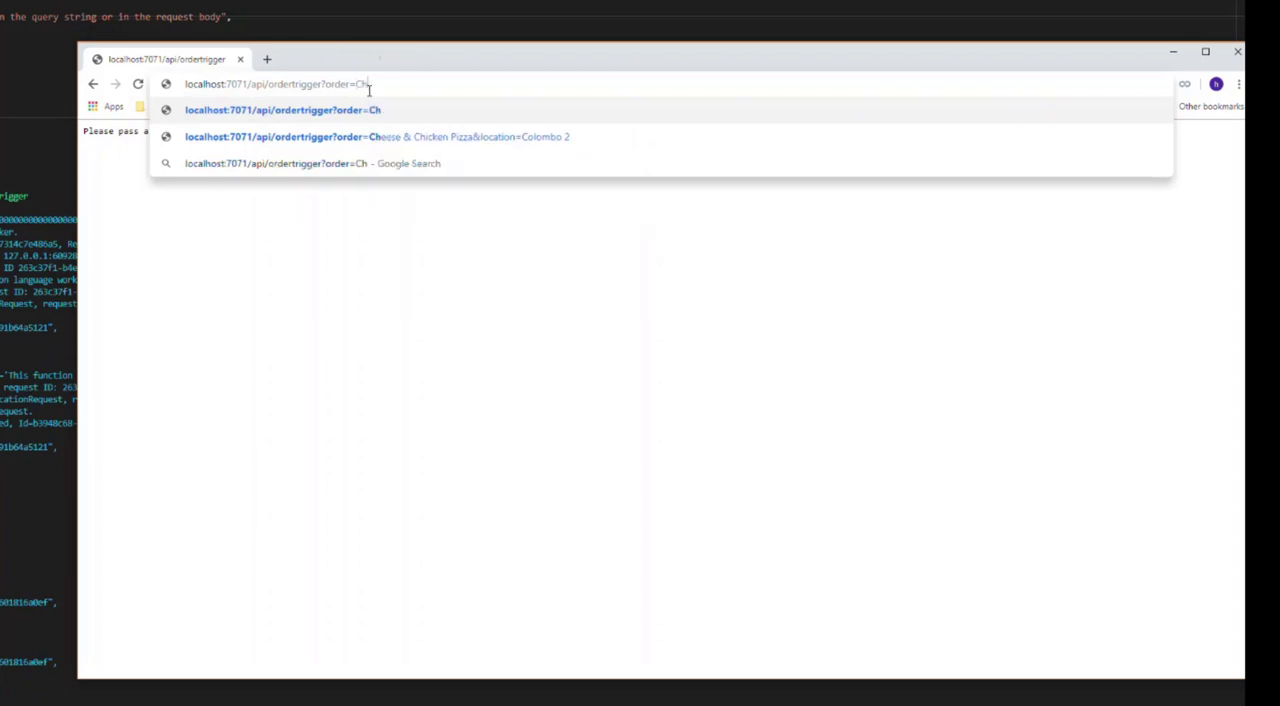
type("icken")
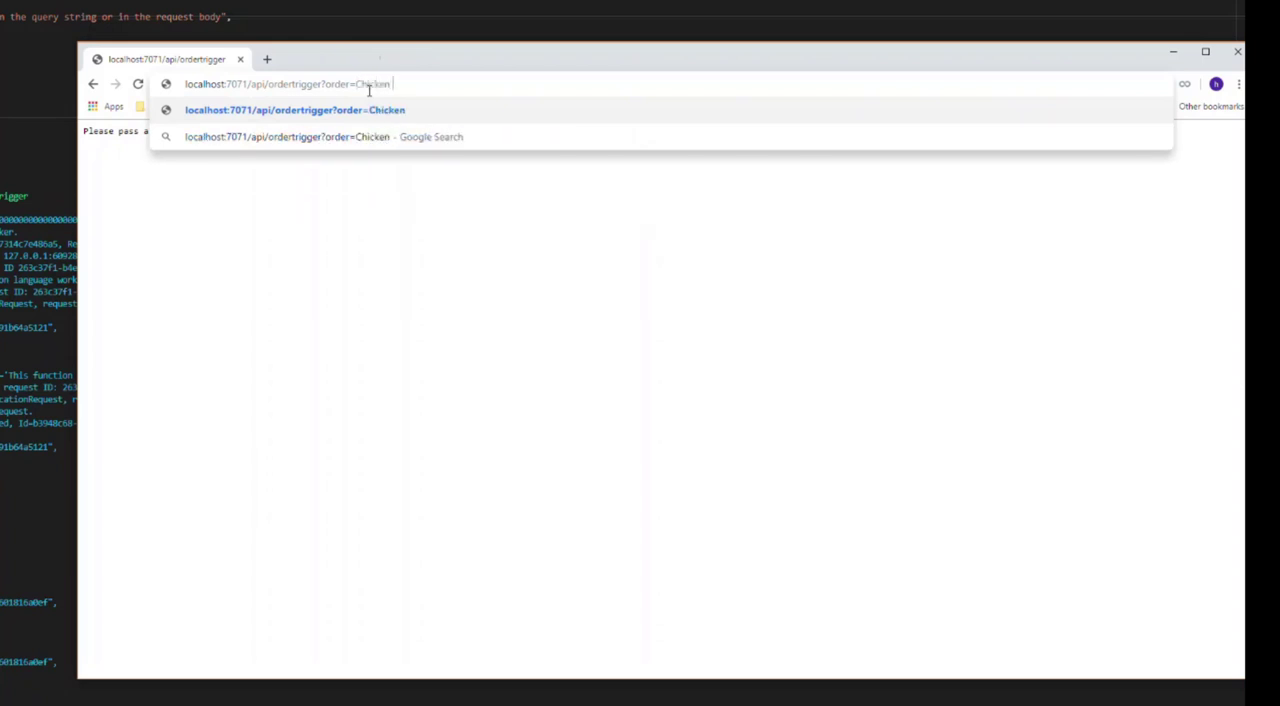
type("& Cheese")
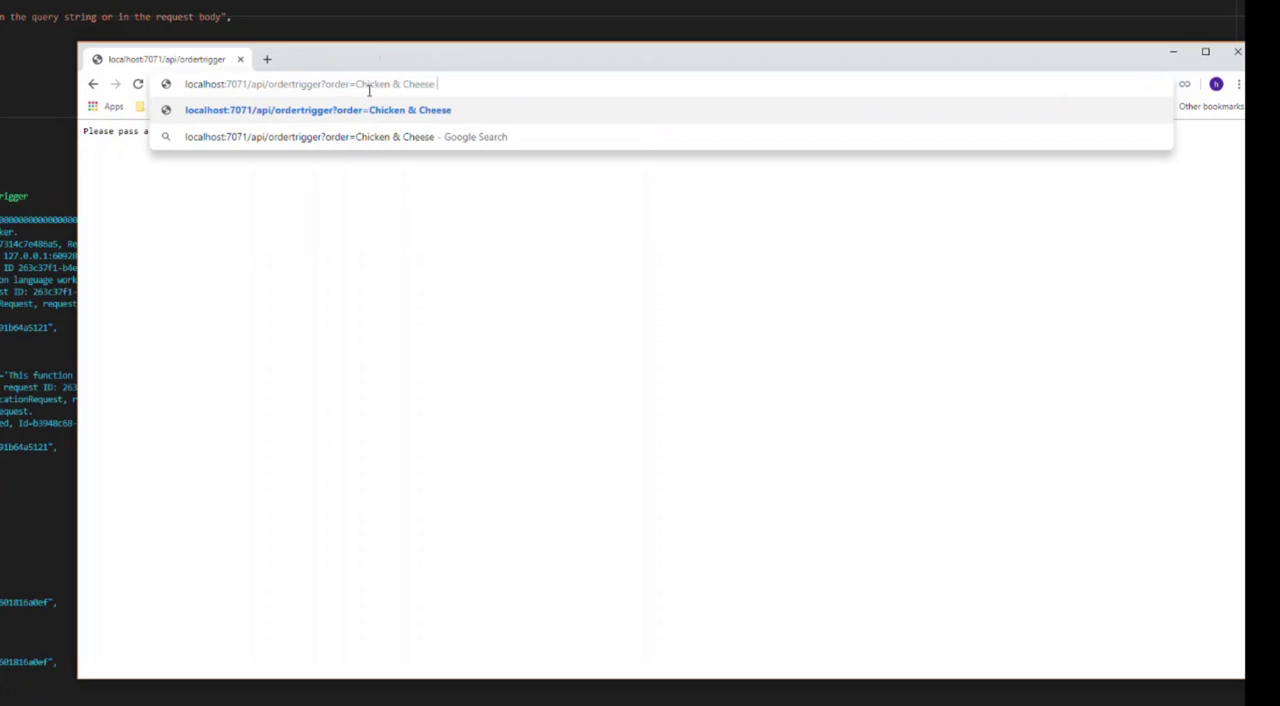
type("Pizza")
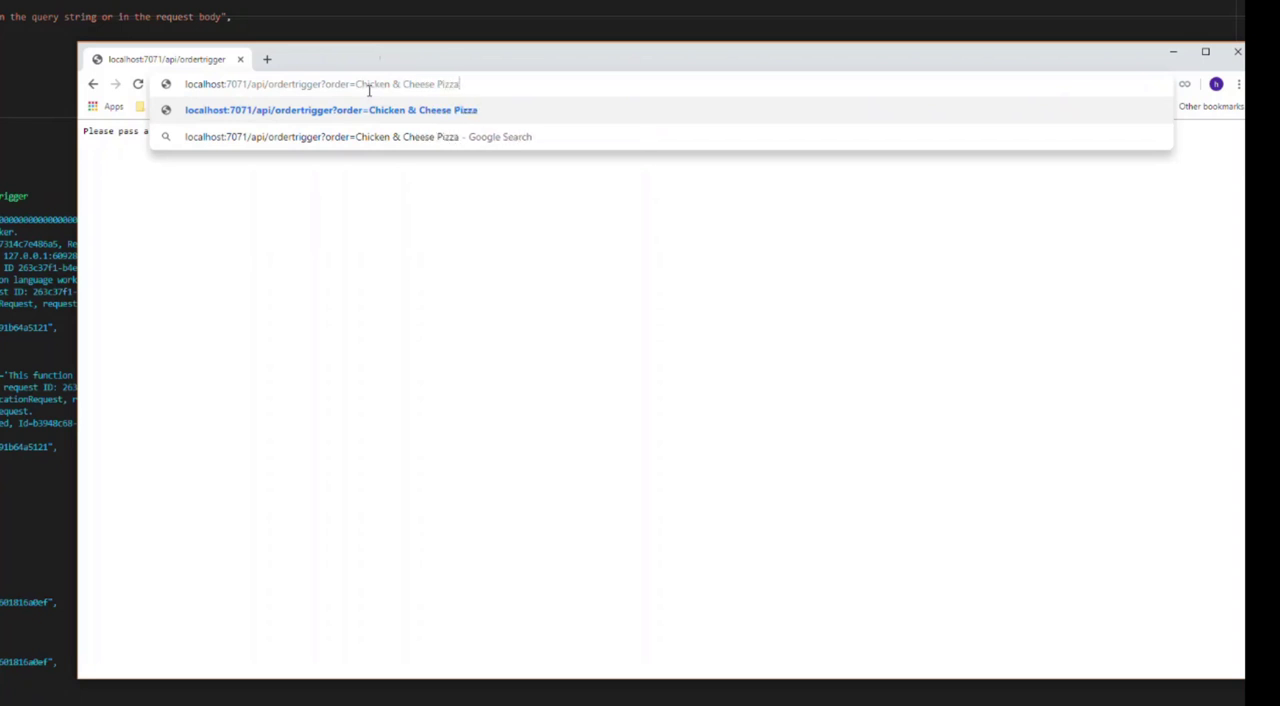
type("&loca")
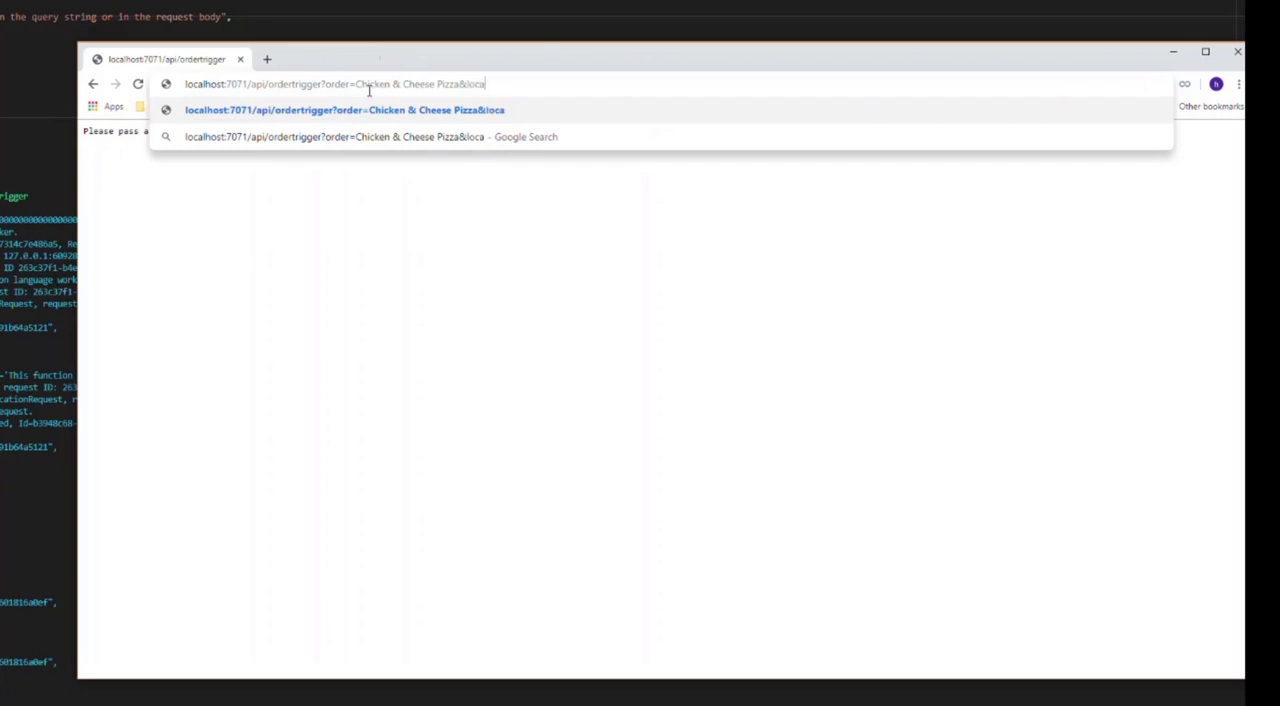
type("tion")
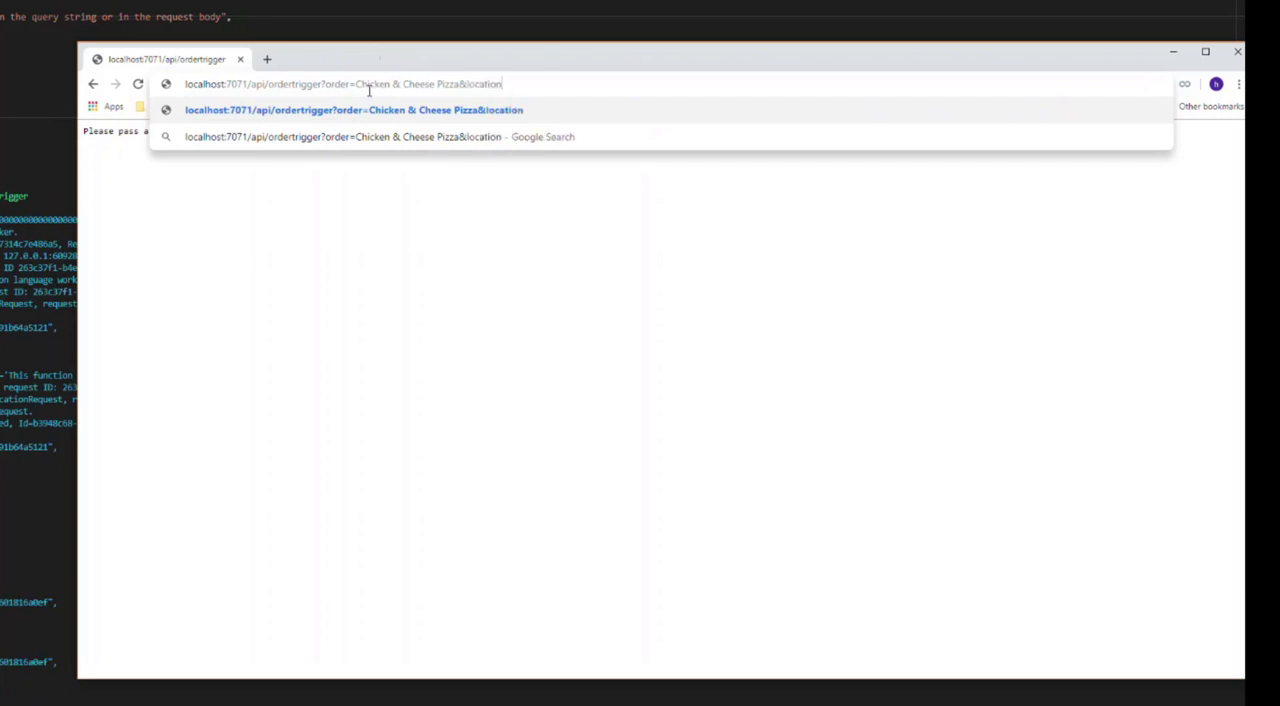
type("=Colo")
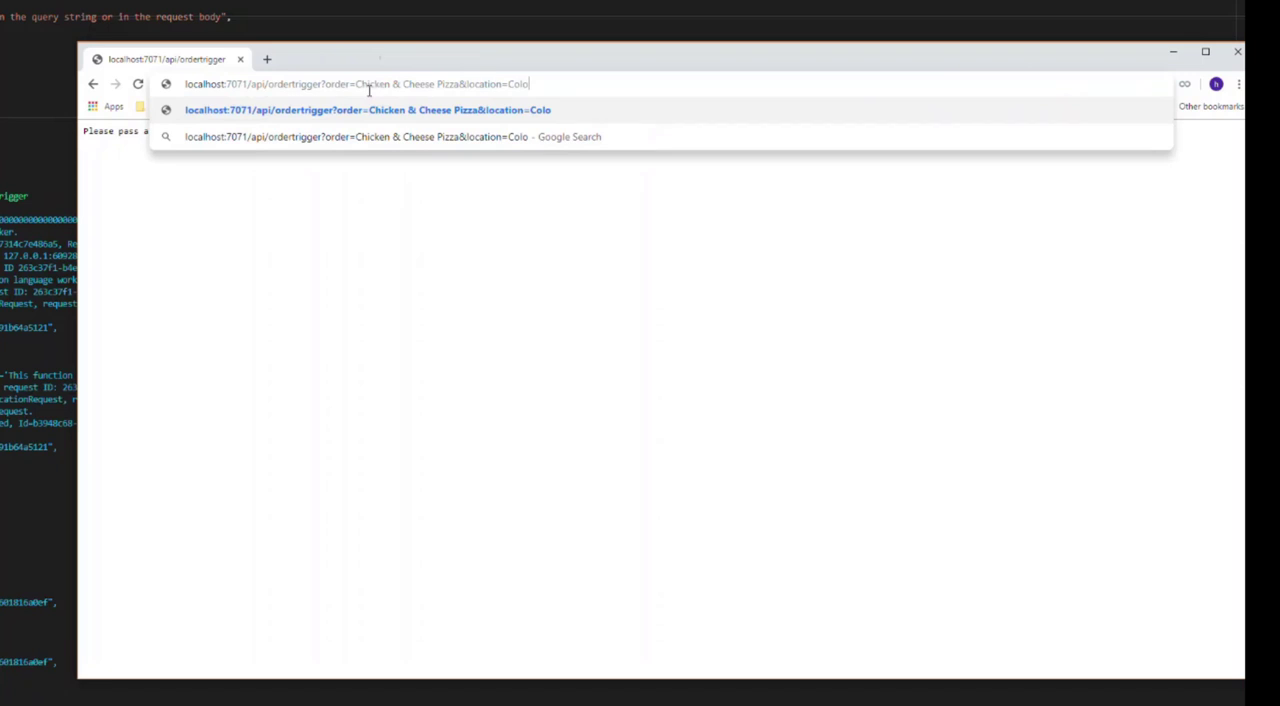
type("mbo")
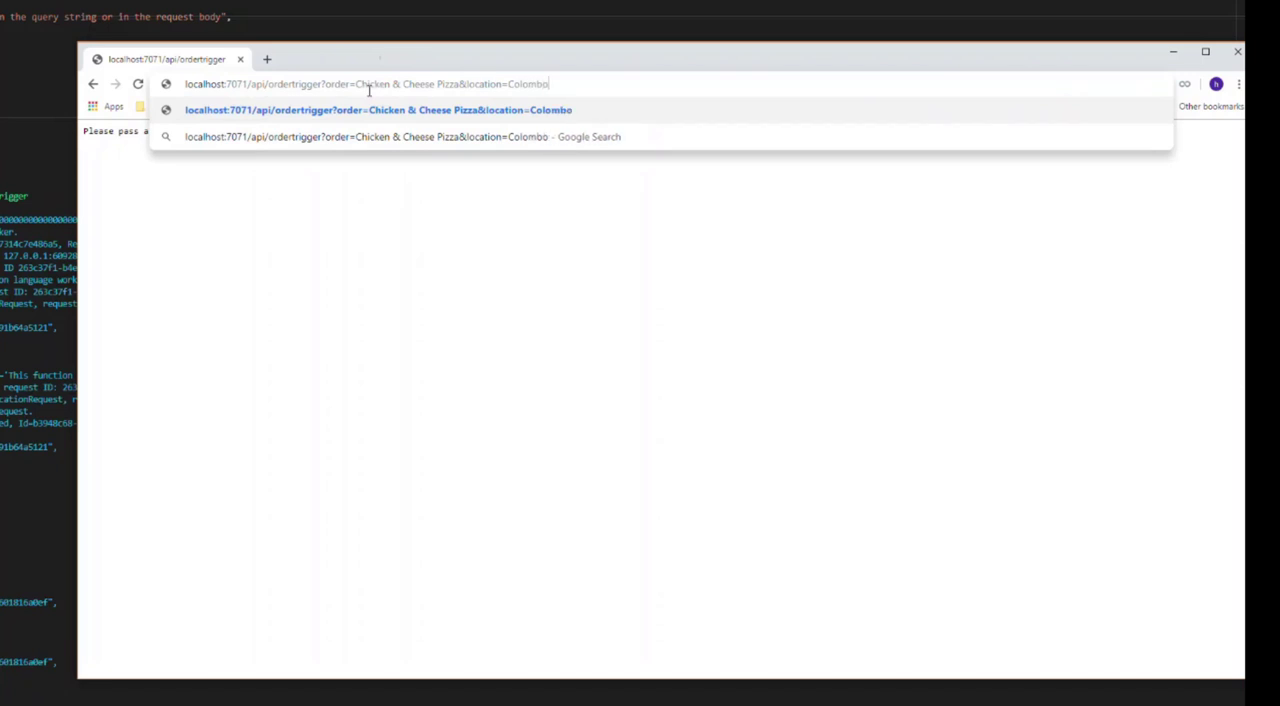
type("2")
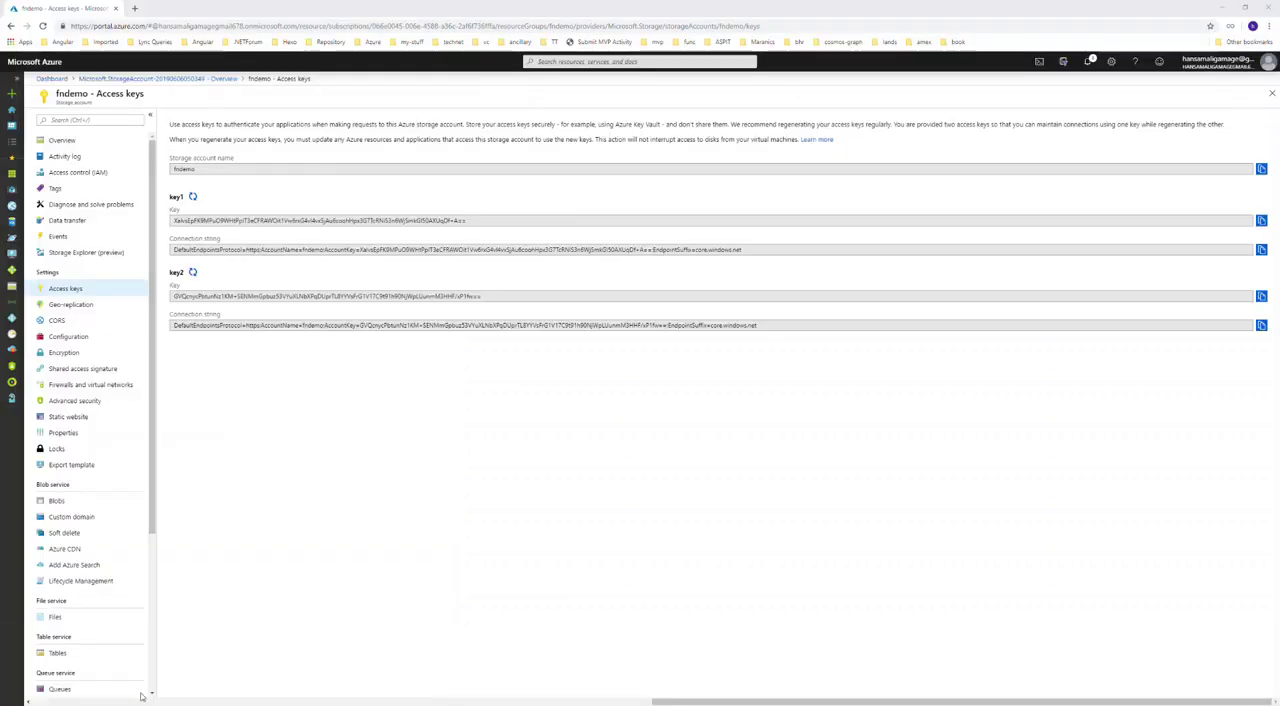
Navigate Overview → Queues → itemsqueue to view the Chicken & Cheese Colombo2 message.
left_click(60, 140)
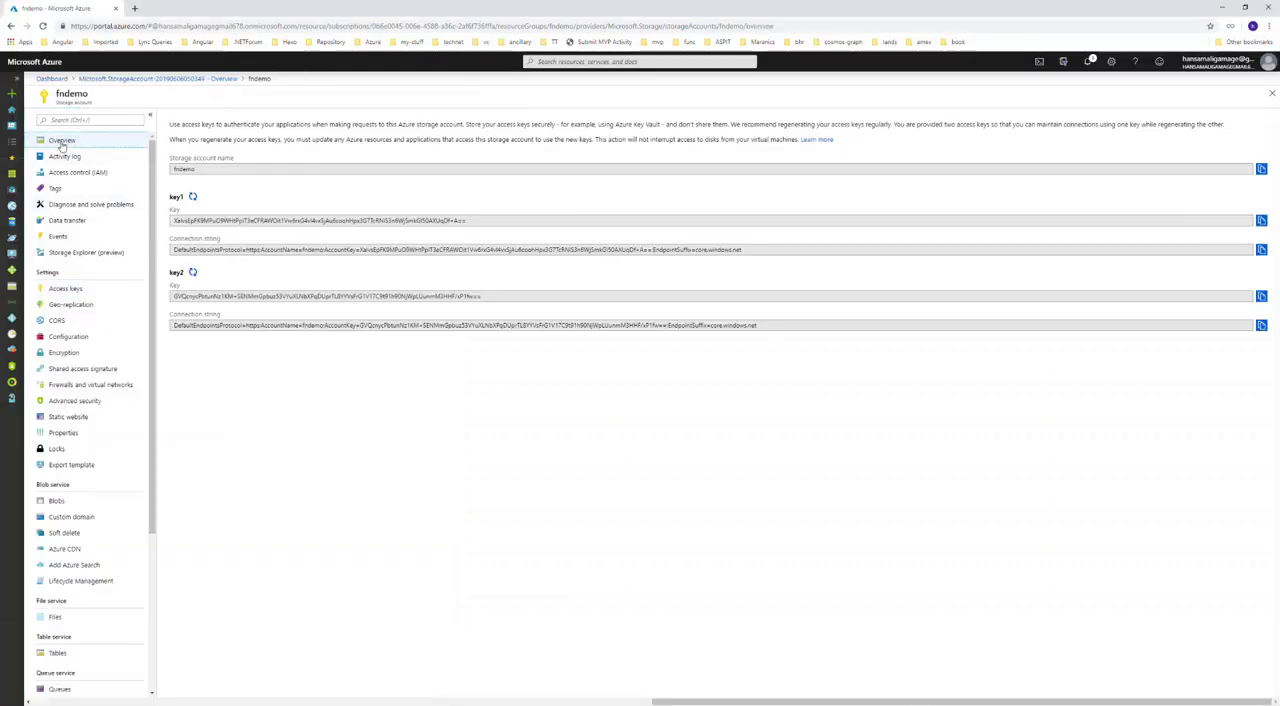
left_click(60, 140)
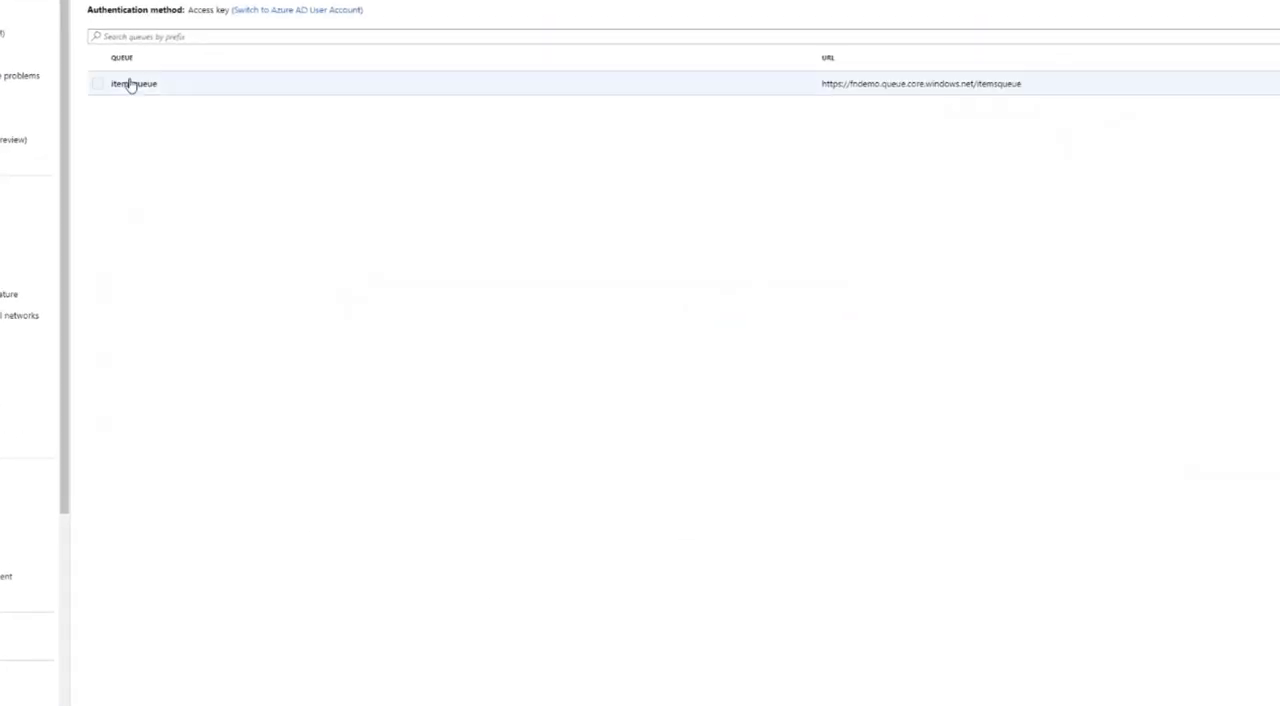
left_click(134, 84)
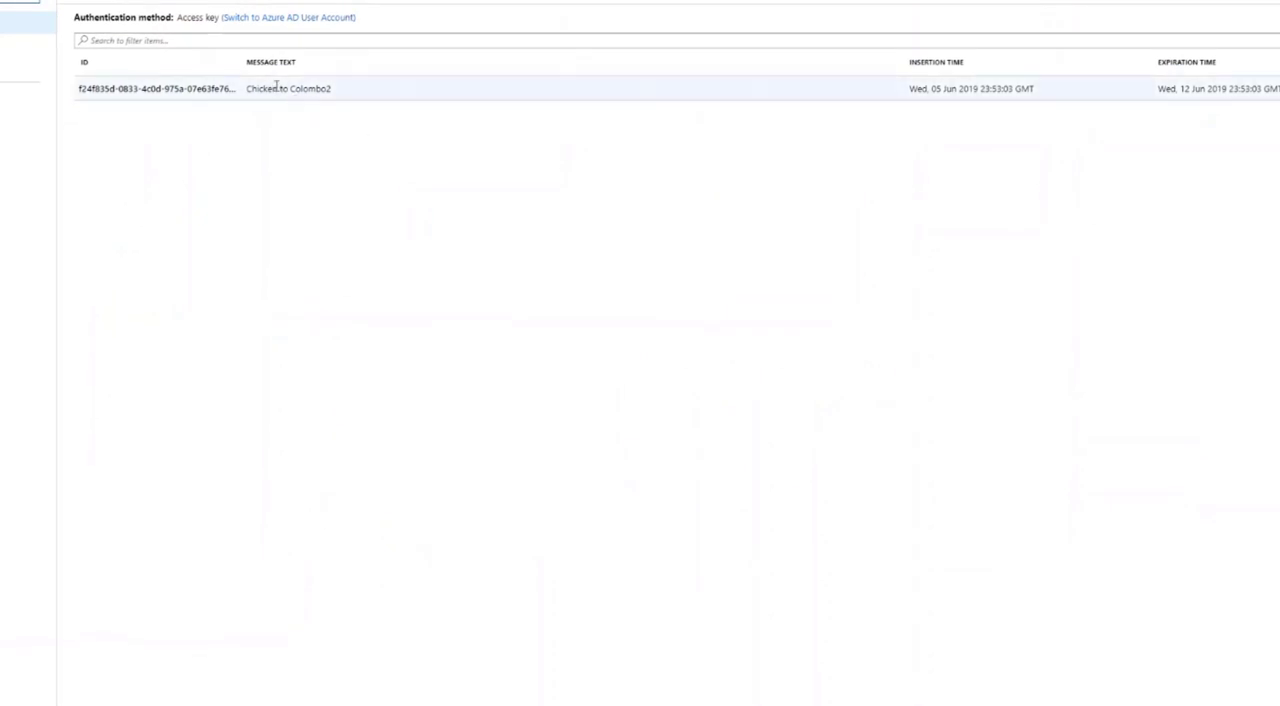
mouse_move(268, 152)
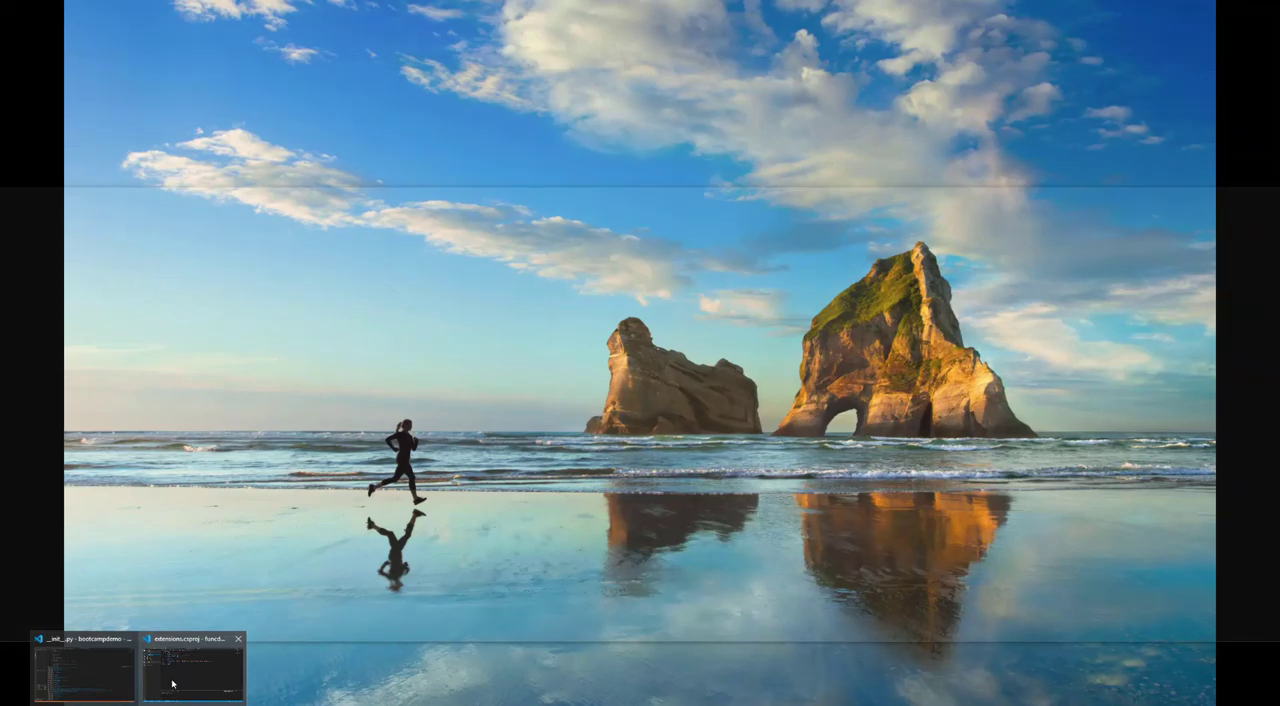
Bring VS Code back to the front, showing the terminal's 200-status OrderTrigger request logs.
left_click(84, 670)
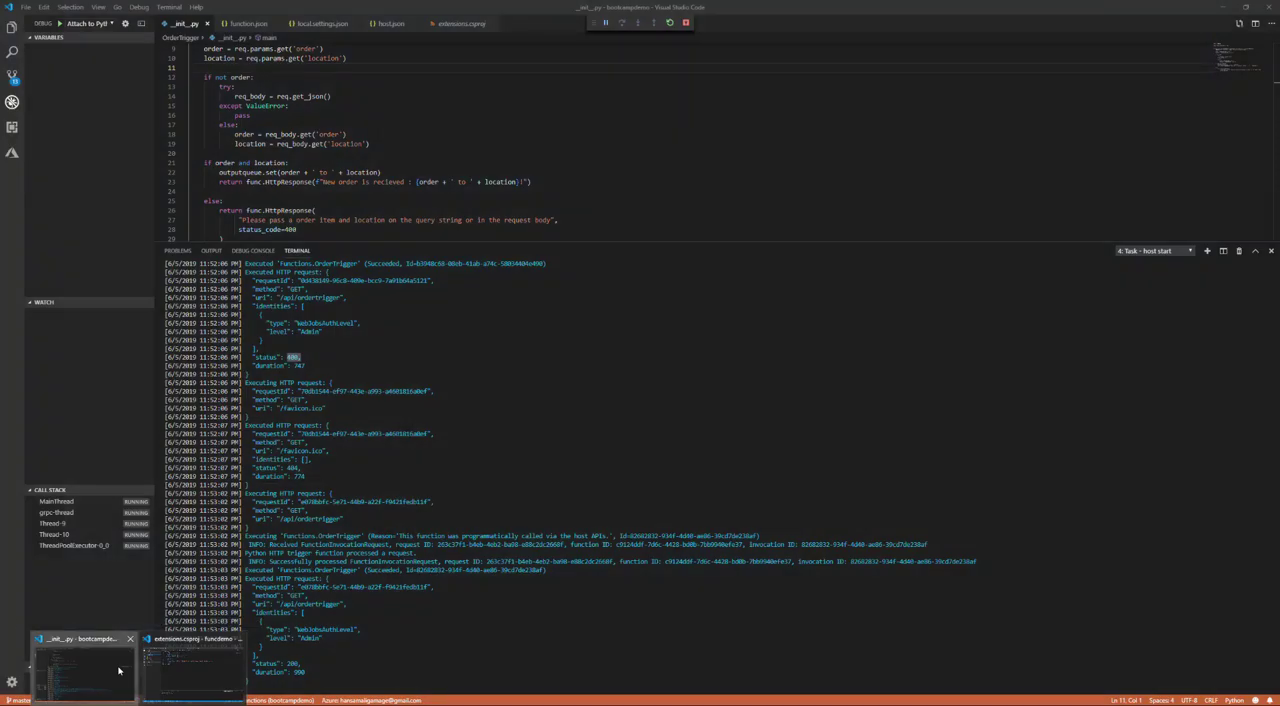